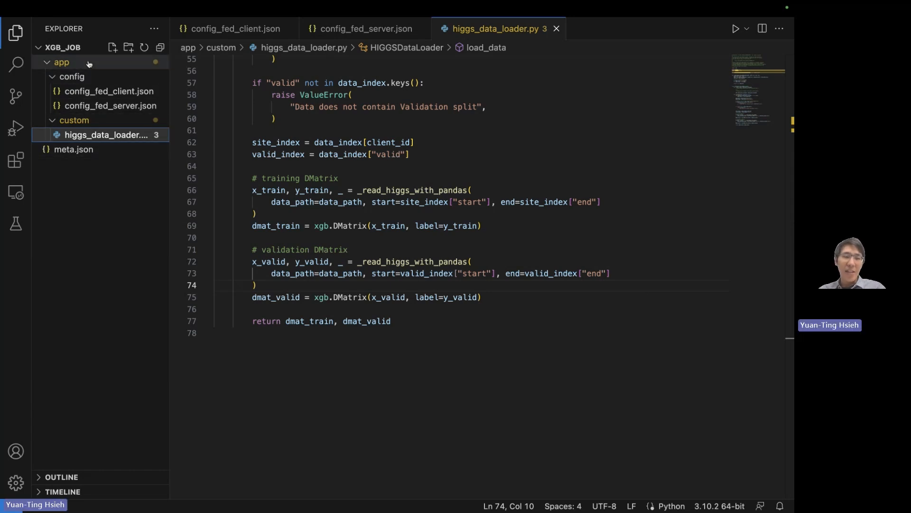
{"action": "mouse_move", "coordinate": [108, 129]}
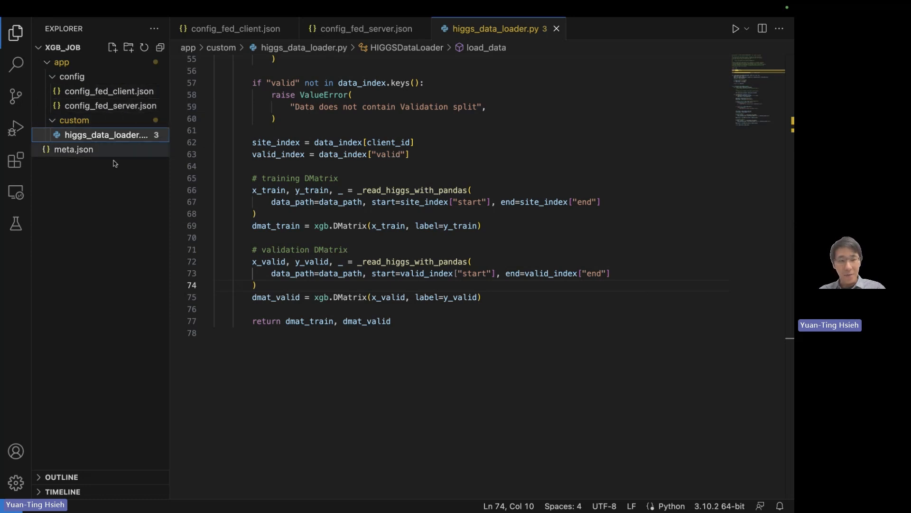
{"action": "mouse_move", "coordinate": [87, 136]}
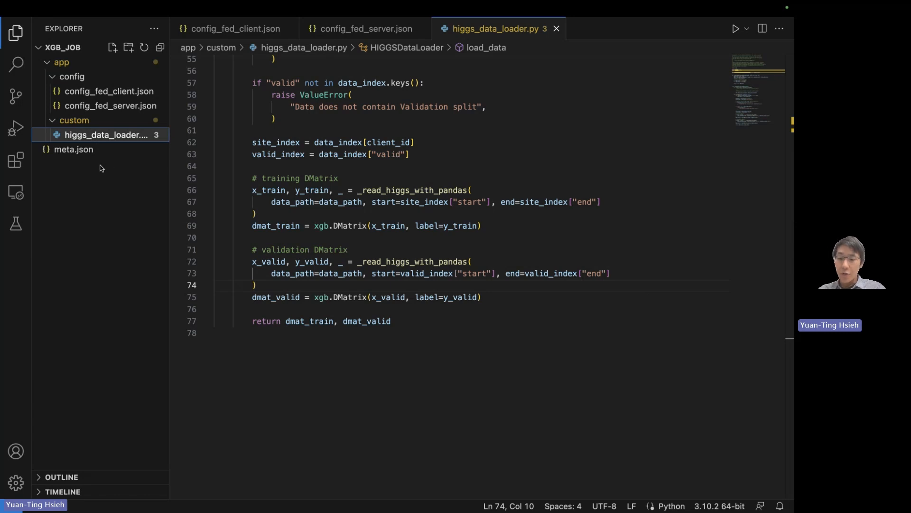
{"action": "mouse_move", "coordinate": [160, 100]}
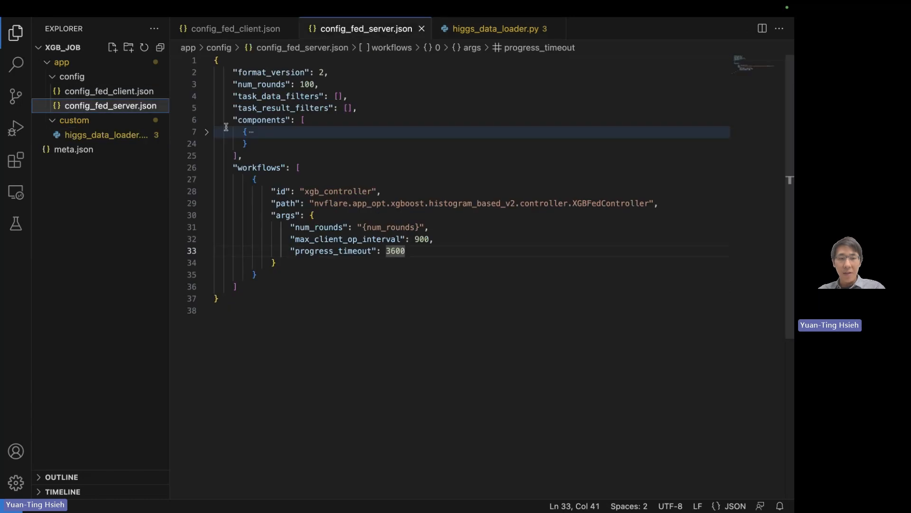
{"action": "mouse_move", "coordinate": [354, 295]}
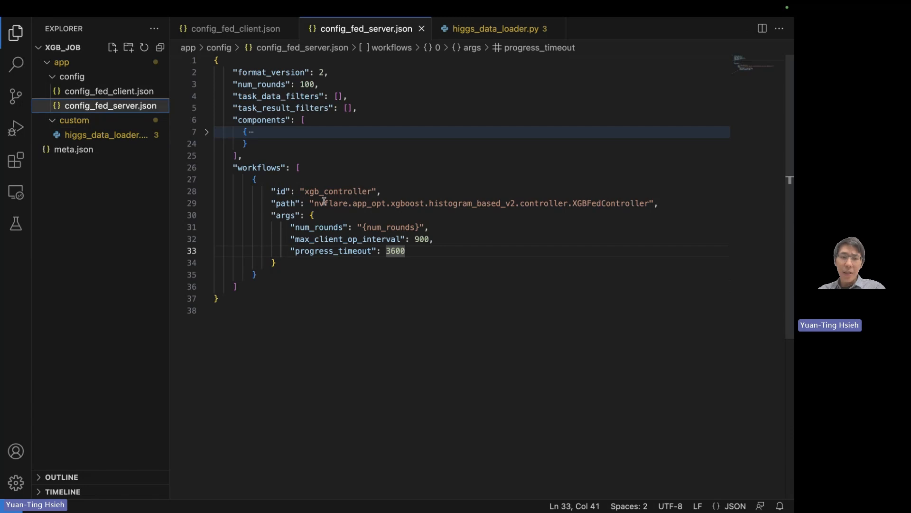
{"action": "mouse_move", "coordinate": [407, 209]}
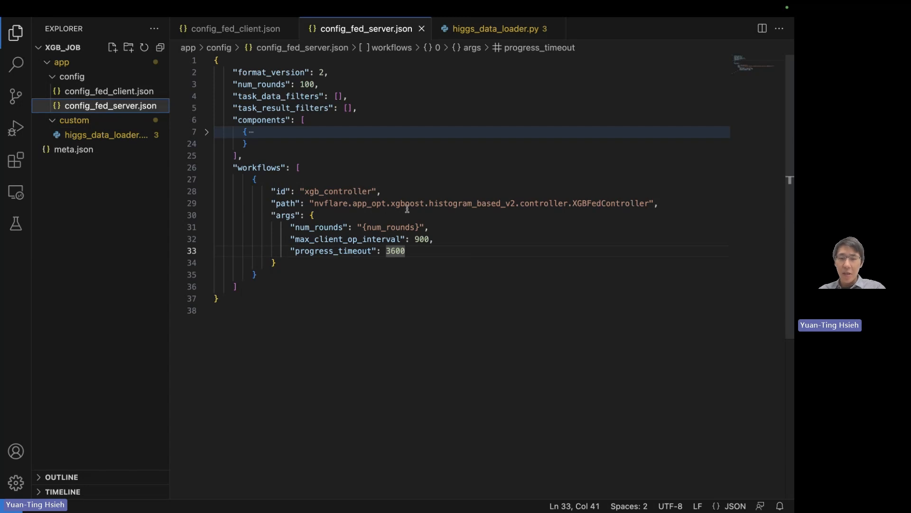
{"action": "mouse_move", "coordinate": [501, 212]}
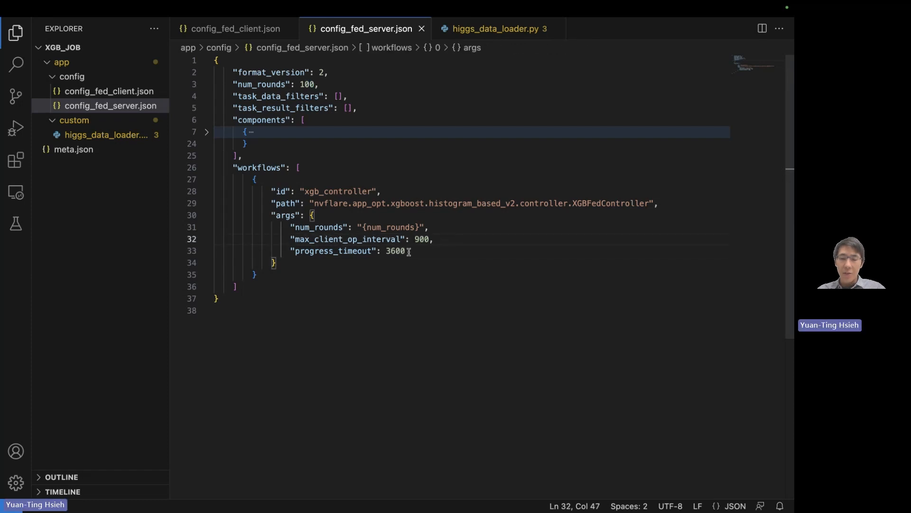
Highlight the XGBoost controller's progress_timeout value of 3600 in config_fed_server.json
{"action": "double_click", "coordinate": [396, 251]}
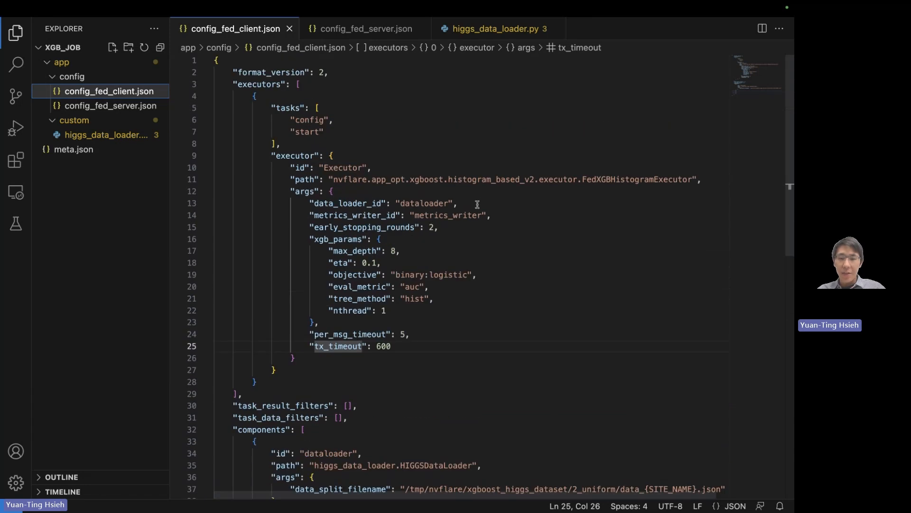
{"action": "mouse_move", "coordinate": [533, 186]}
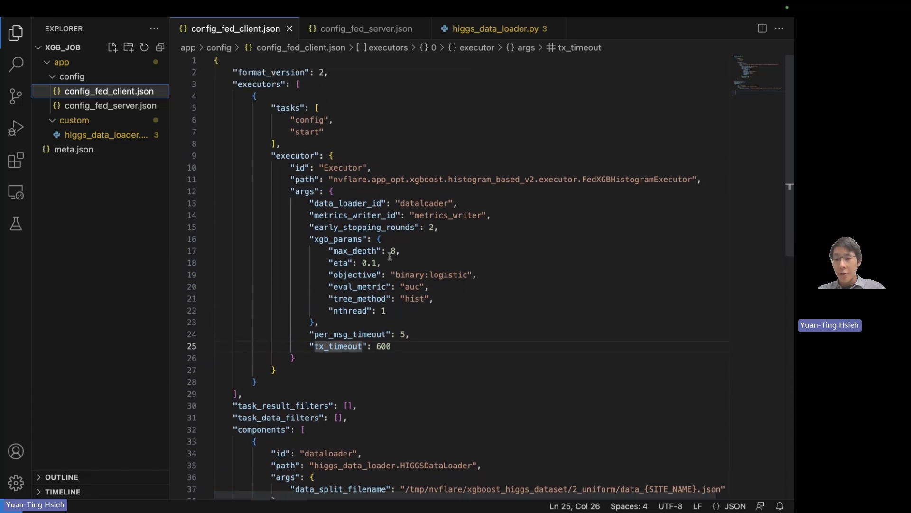
Review the FedXGBHistogramExecutor args, xgb_params and tx_timeout 600, then the HIGGS data loader component
{"action": "left_click", "coordinate": [346, 228]}
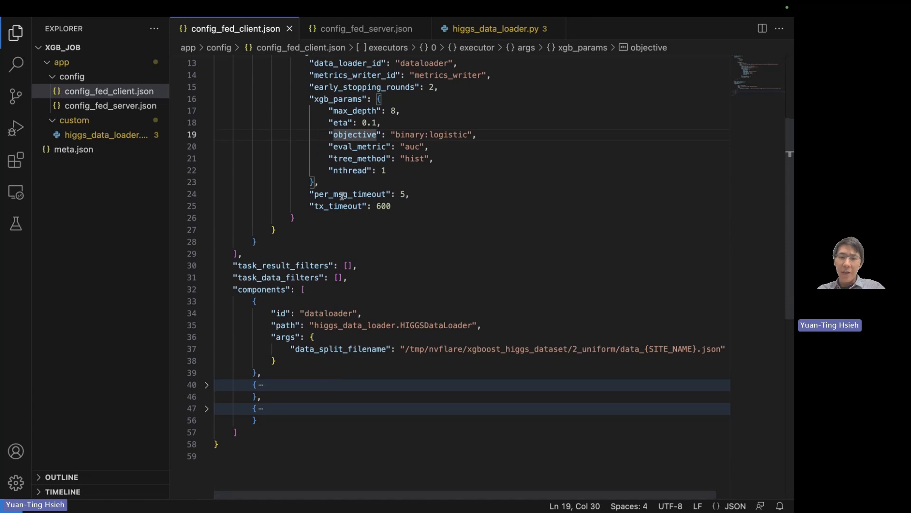
{"action": "left_click", "coordinate": [335, 206]}
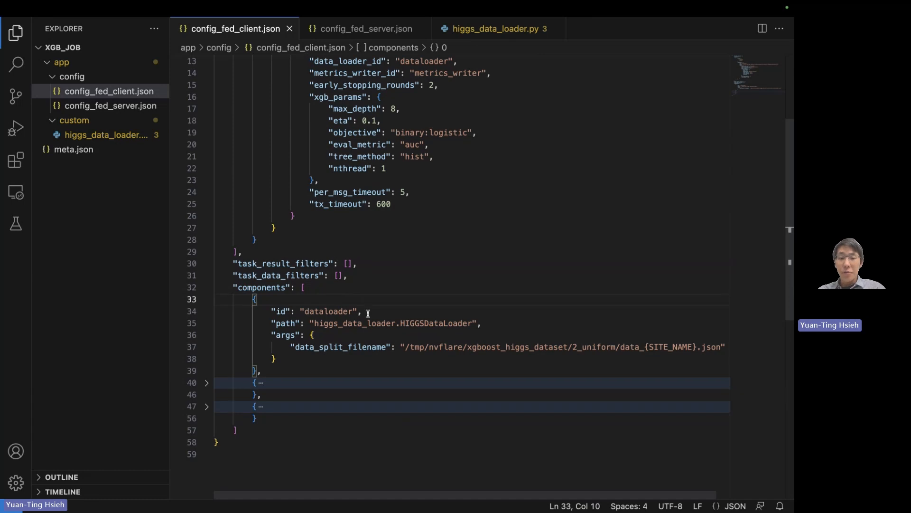
{"action": "scroll", "scroll_direction": "down", "scroll_amount": 3}
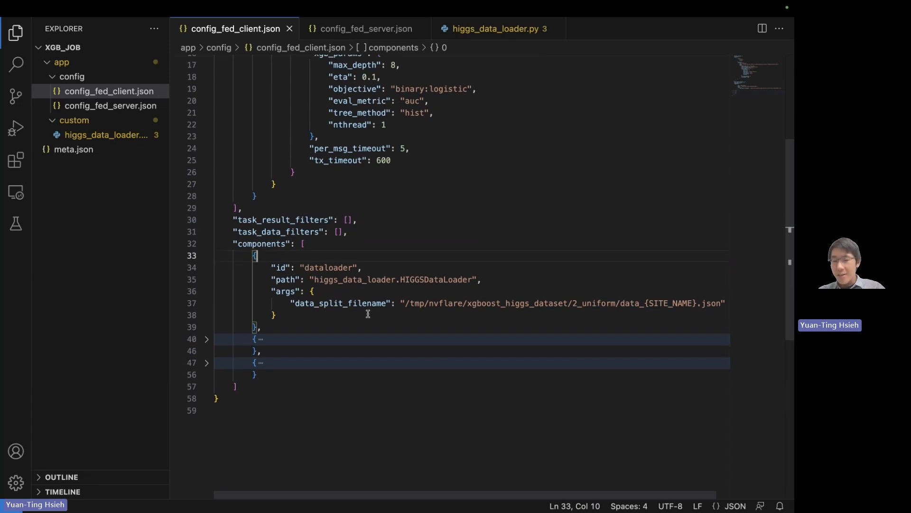
{"action": "mouse_move", "coordinate": [389, 276]}
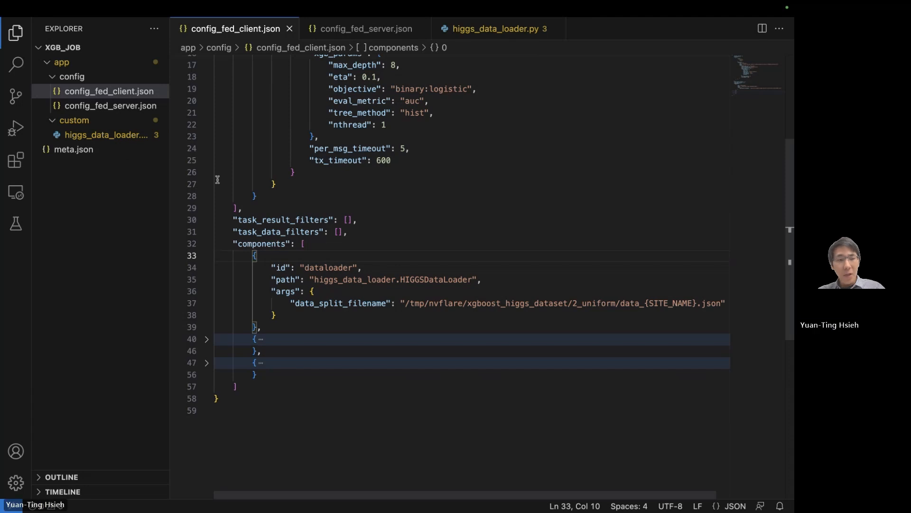
{"action": "left_click", "coordinate": [498, 29]}
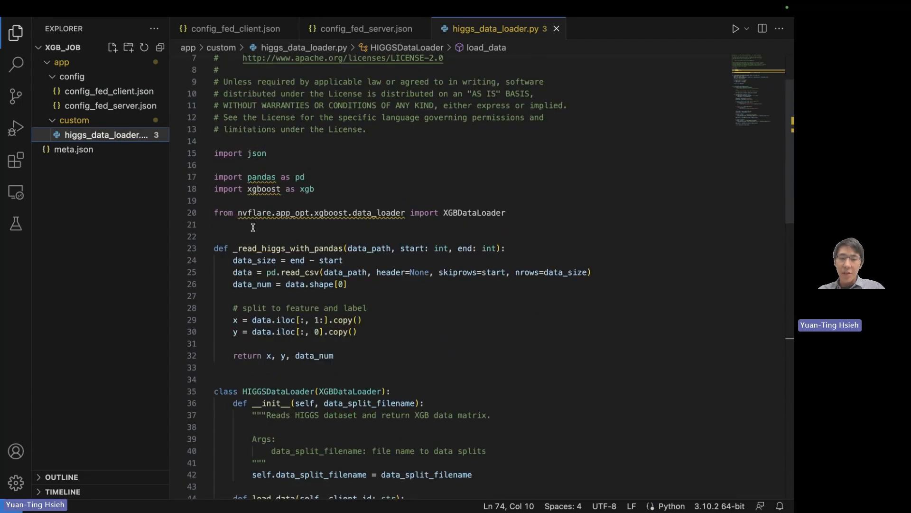
{"action": "mouse_move", "coordinate": [427, 215]}
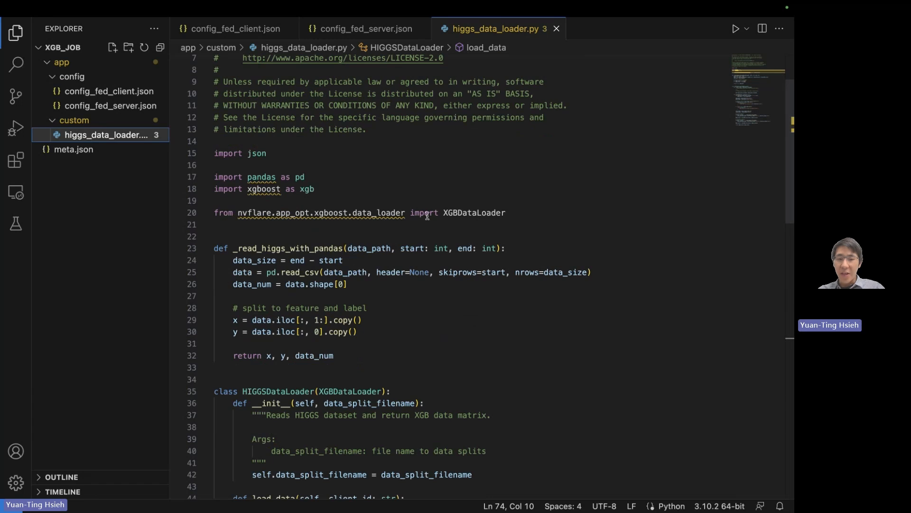
Scroll through higgs_data_loader.py to the load_data method returning training and validation DMatrix objects
{"action": "scroll", "scroll_direction": "down", "scroll_amount": 3}
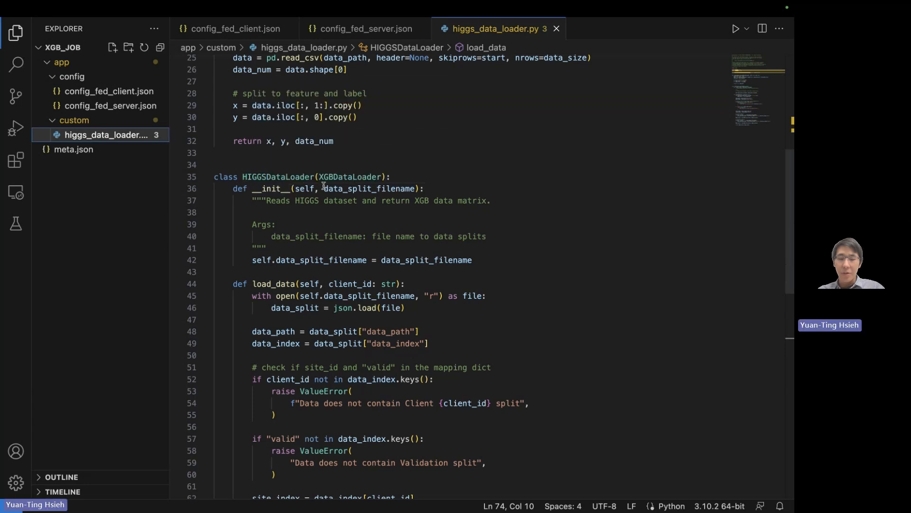
{"action": "scroll", "scroll_direction": "down", "scroll_amount": 3}
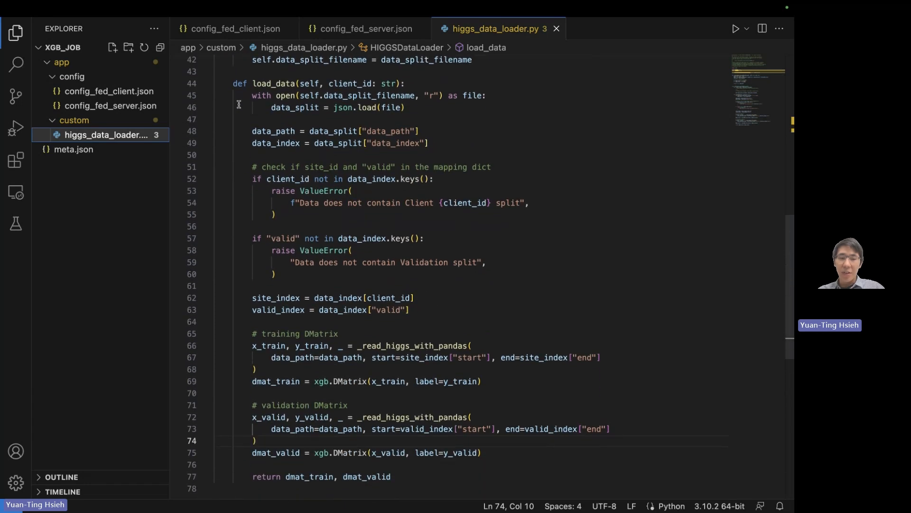
{"action": "mouse_move", "coordinate": [242, 133]}
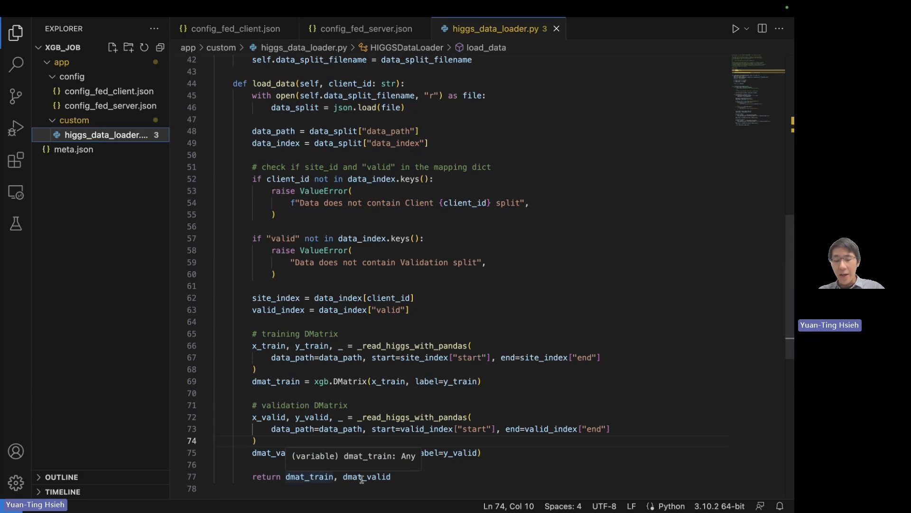
{"action": "mouse_move", "coordinate": [385, 326]}
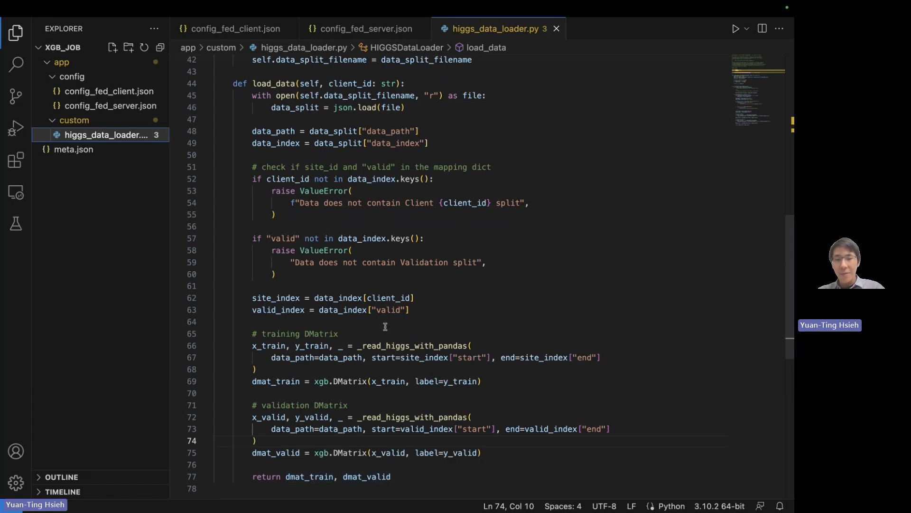
{"action": "mouse_move", "coordinate": [312, 283]}
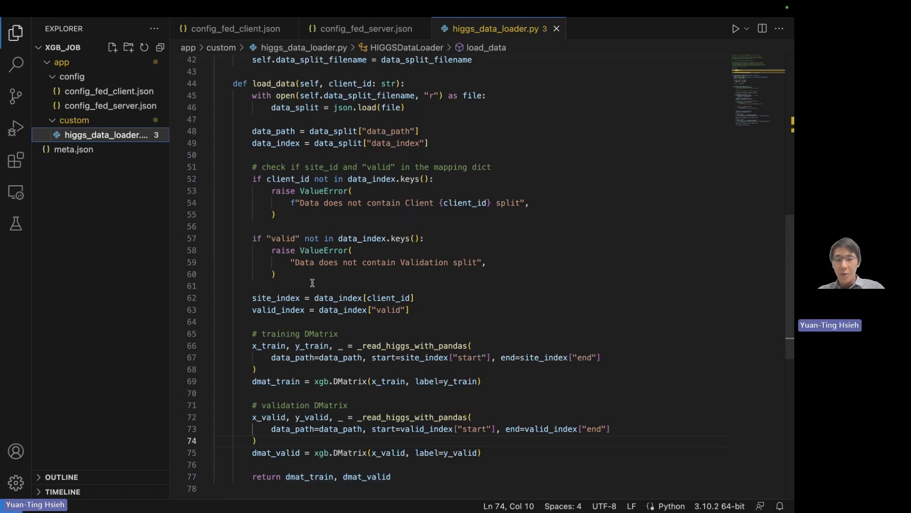
{"action": "scroll", "scroll_direction": "up", "scroll_amount": 3}
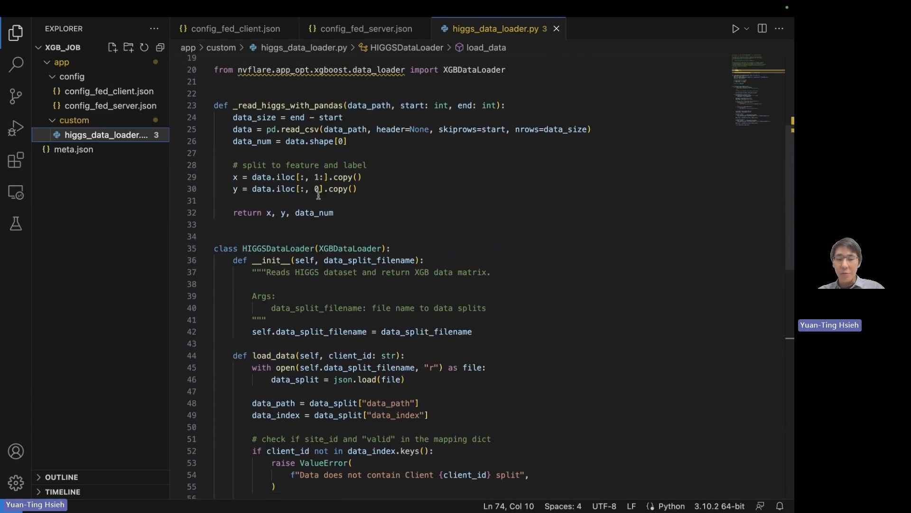
{"action": "scroll", "scroll_direction": "down", "scroll_amount": 3}
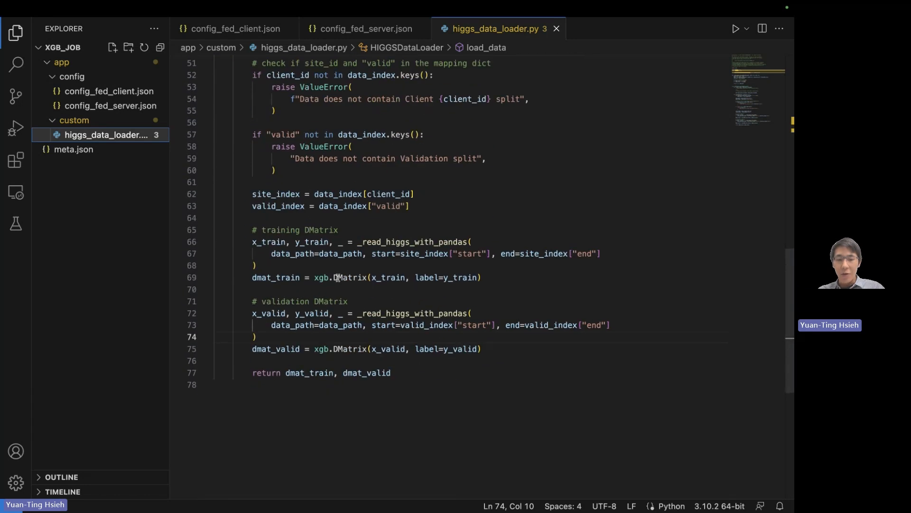
{"action": "mouse_move", "coordinate": [320, 274]}
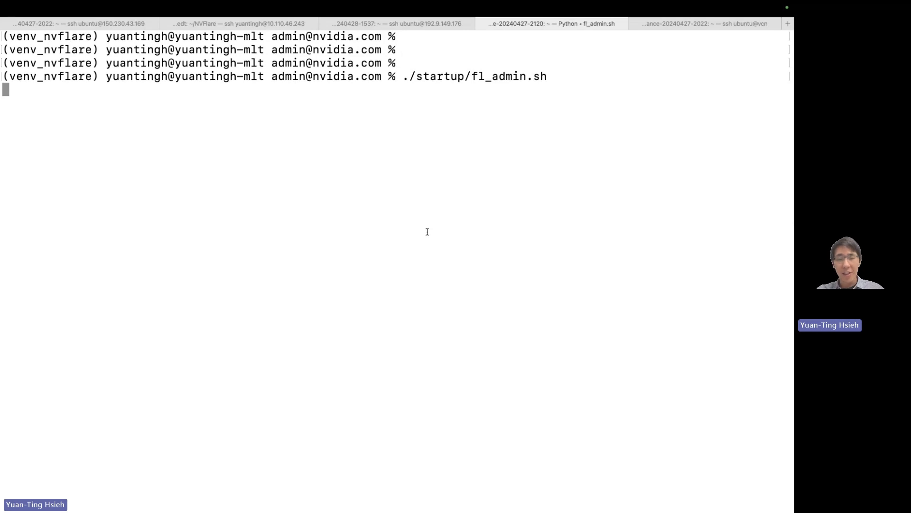
{"action": "mouse_move", "coordinate": [413, 99]}
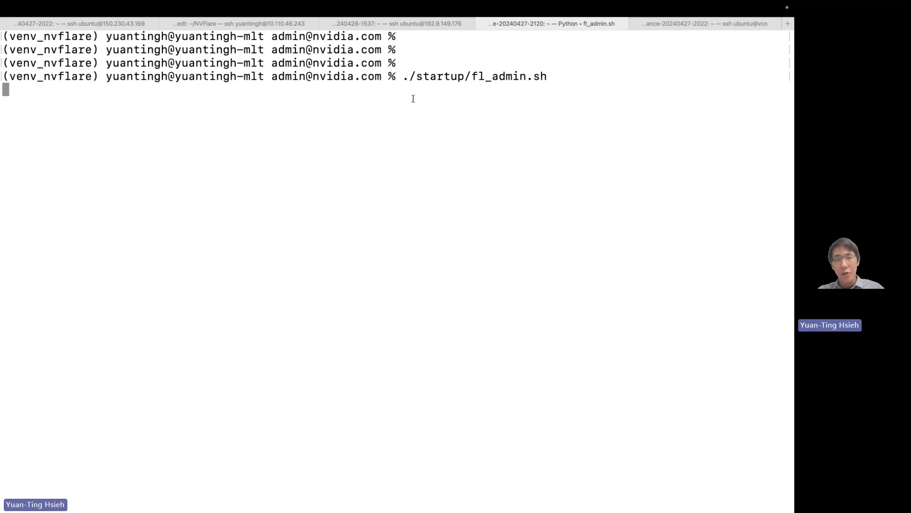
{"action": "mouse_move", "coordinate": [415, 143]}
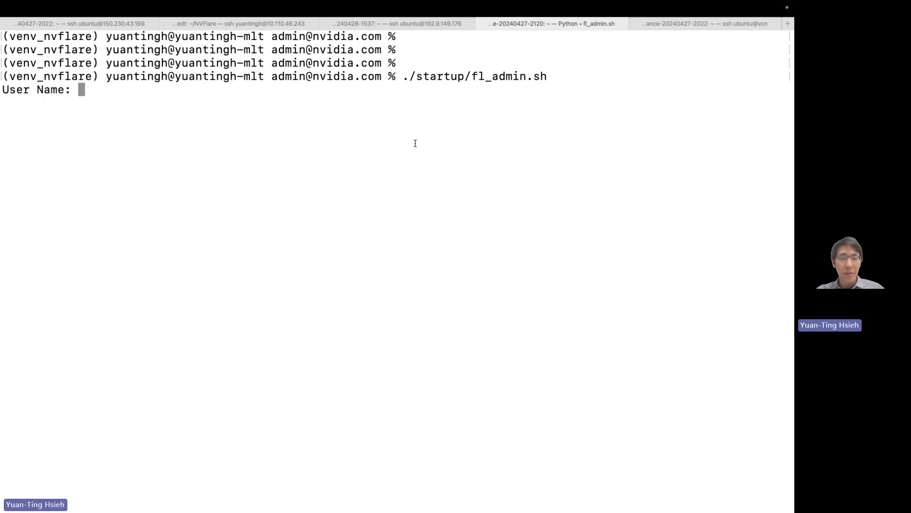
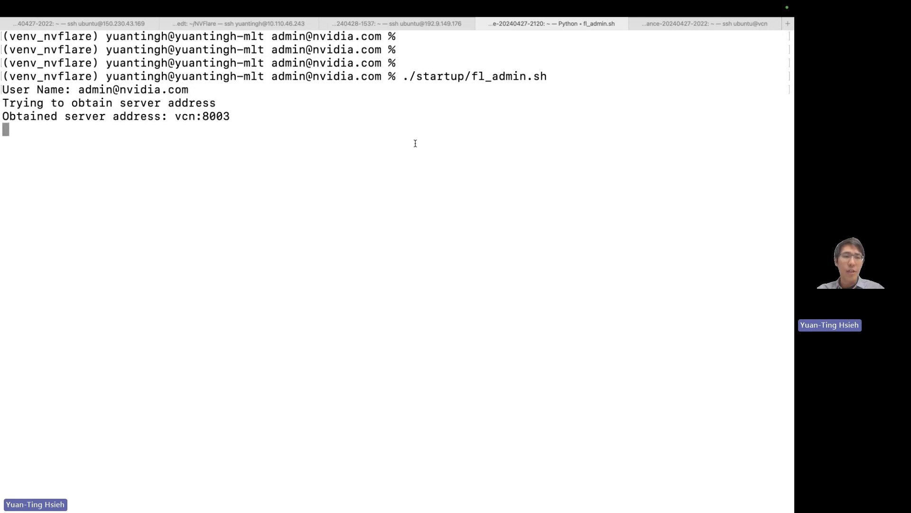
Log into the fl_admin console as the admin user and begin a server status check
{"action": "type", "text": "check_status server"}
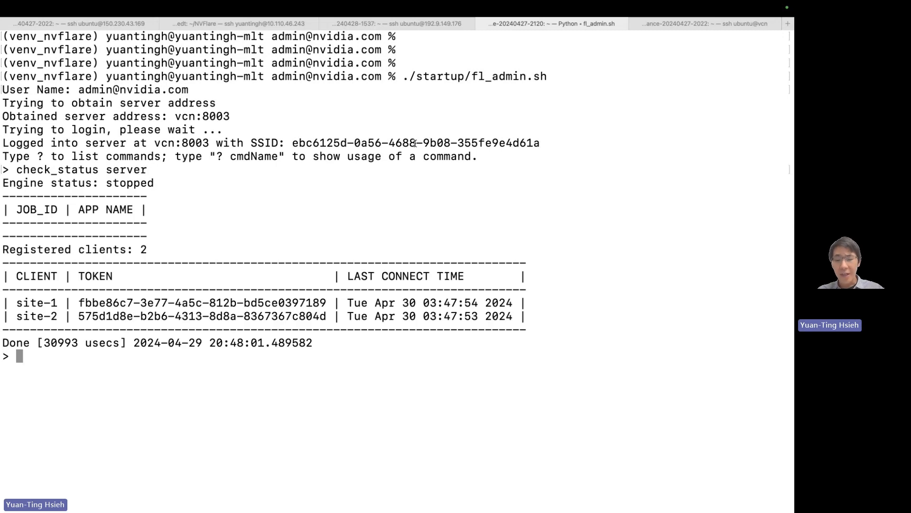
Run check_status client and list_jobs showing no jobs on either site or the server
{"action": "type", "text": "check_"}
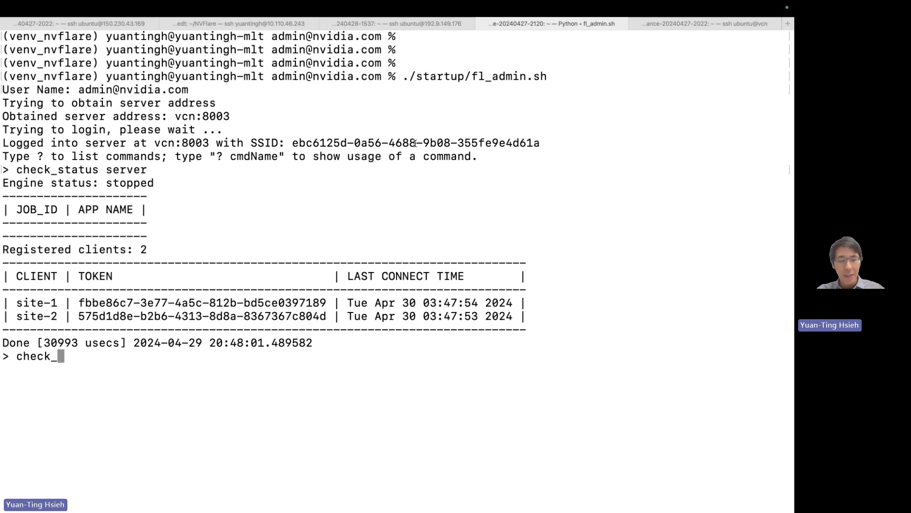
{"action": "type", "text": "status client"}
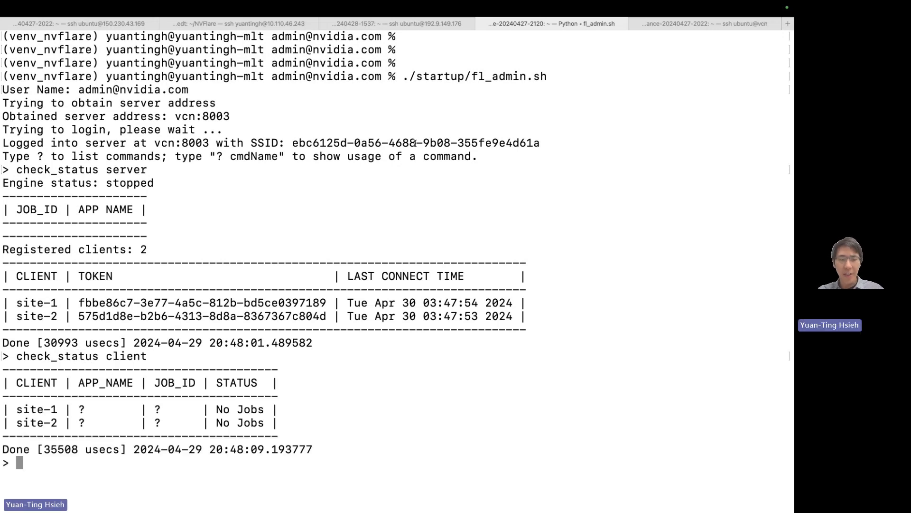
{"action": "type", "text": "list"}
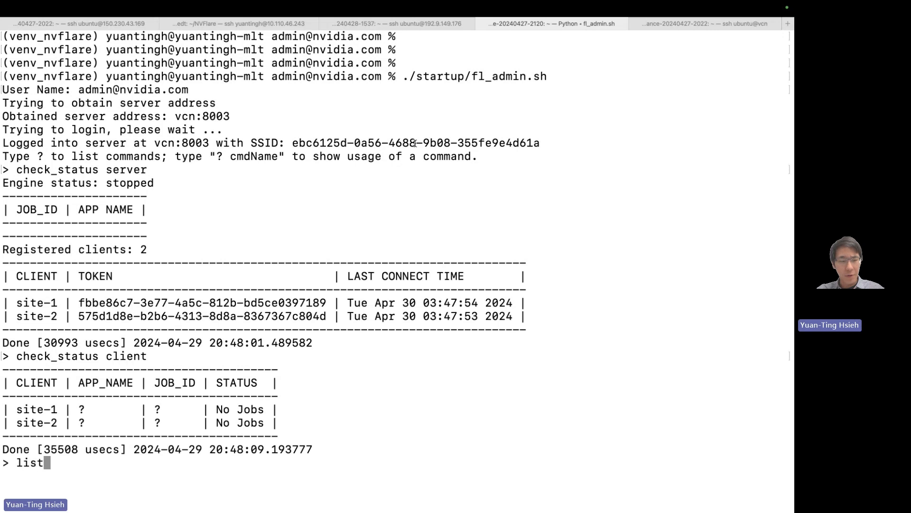
{"action": "type", "text": "_jobs"}
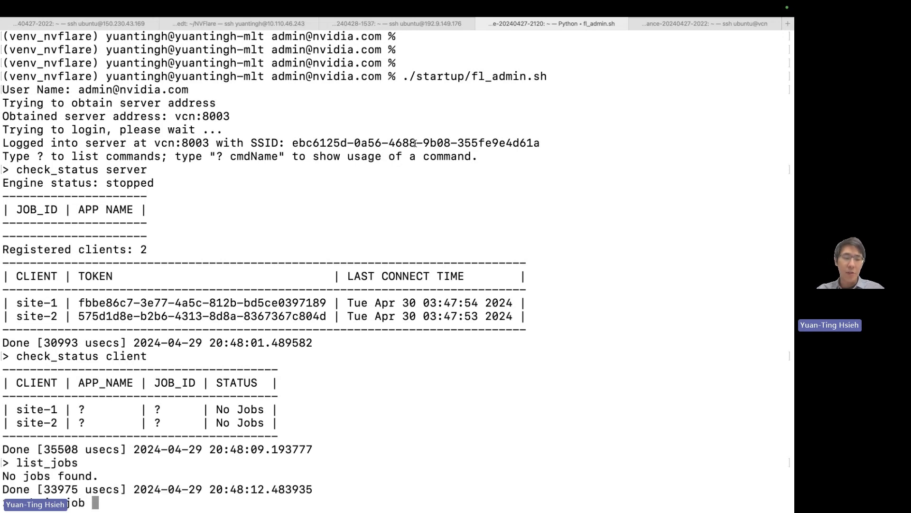
Submit xgb_job and list jobs to confirm it is running on the server and both sites
{"action": "type", "text": "xgb_j"}
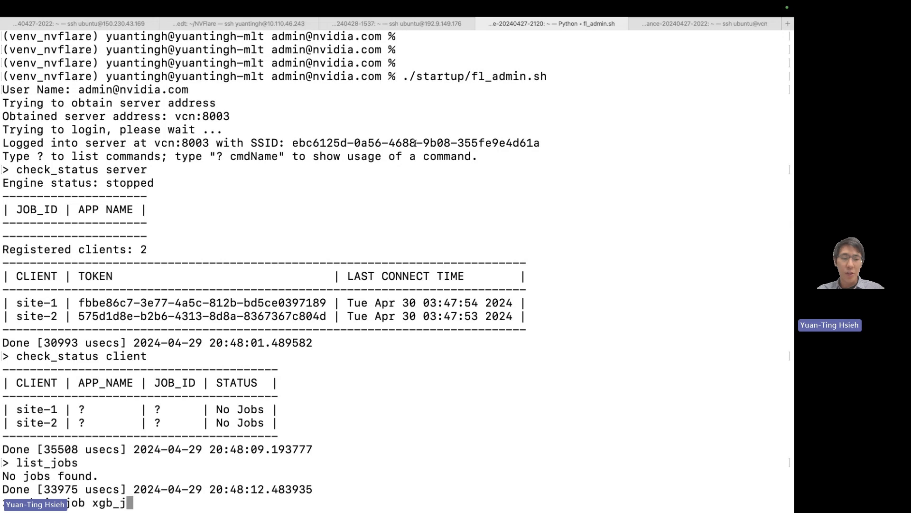
{"action": "type", "text": "ob"}
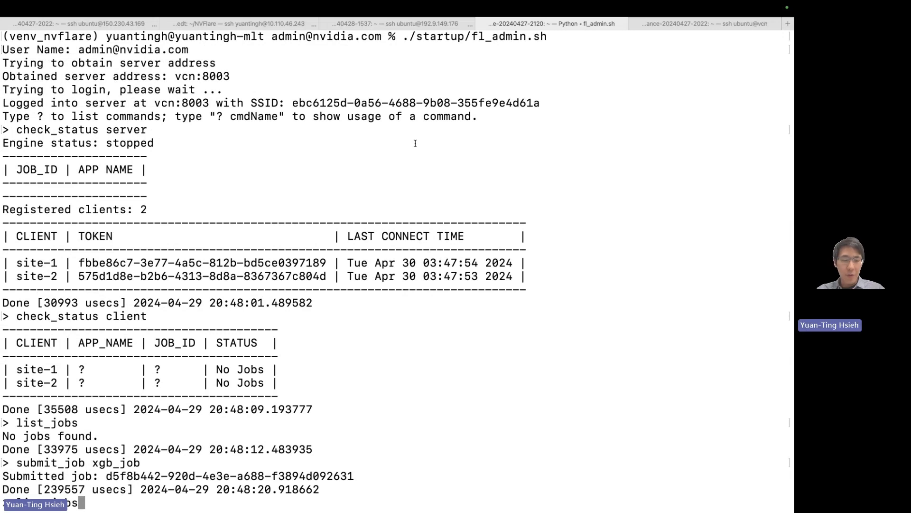
{"action": "type", "text": "list_jobs"}
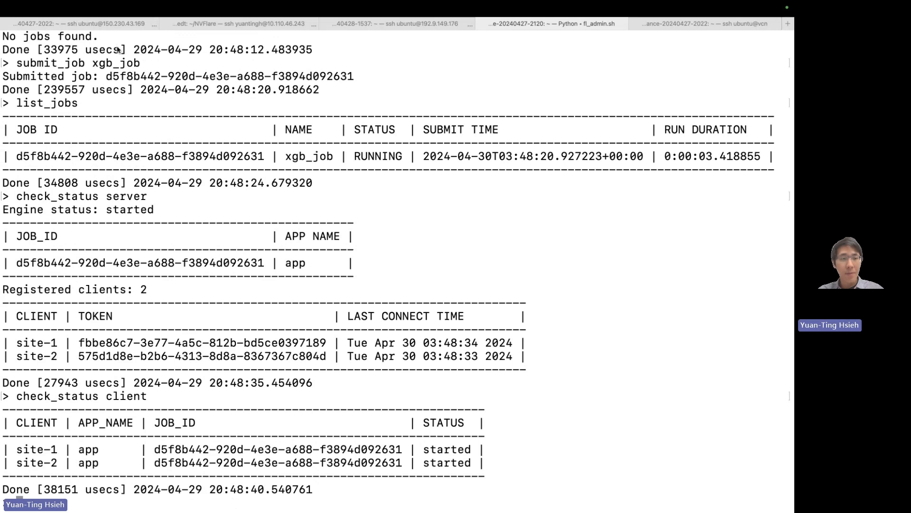
{"action": "mouse_move", "coordinate": [300, 262]}
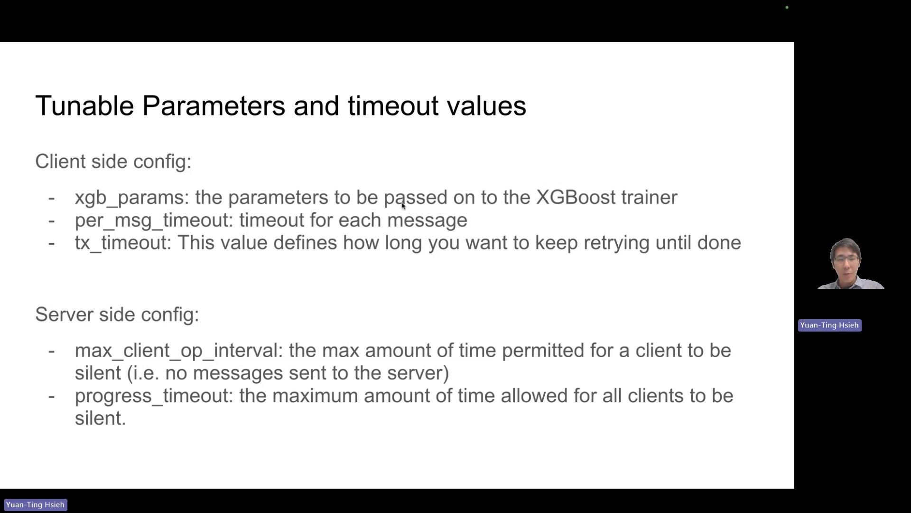
{"action": "mouse_move", "coordinate": [196, 205]}
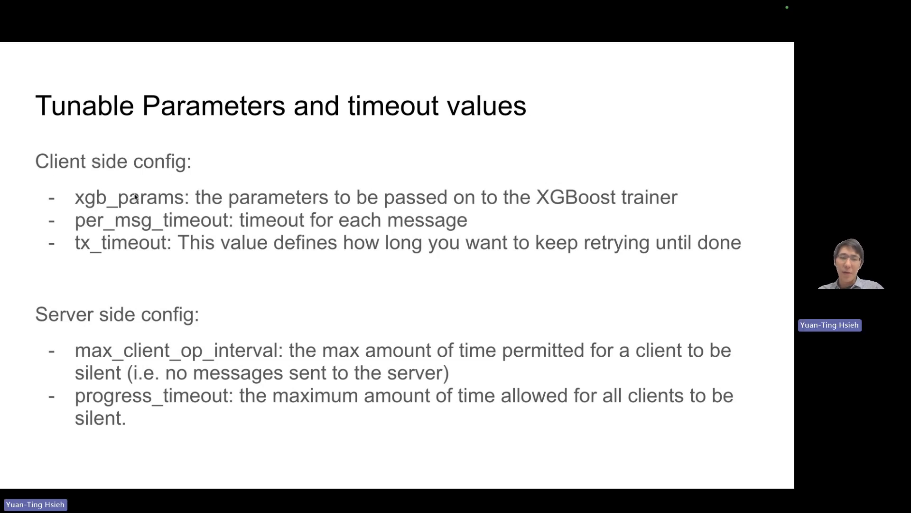
{"action": "mouse_move", "coordinate": [291, 203]}
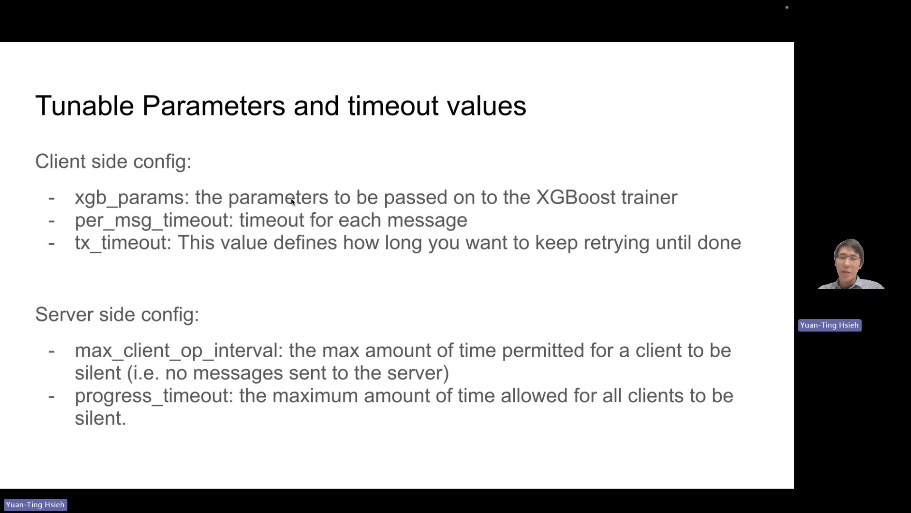
{"action": "mouse_move", "coordinate": [485, 209]}
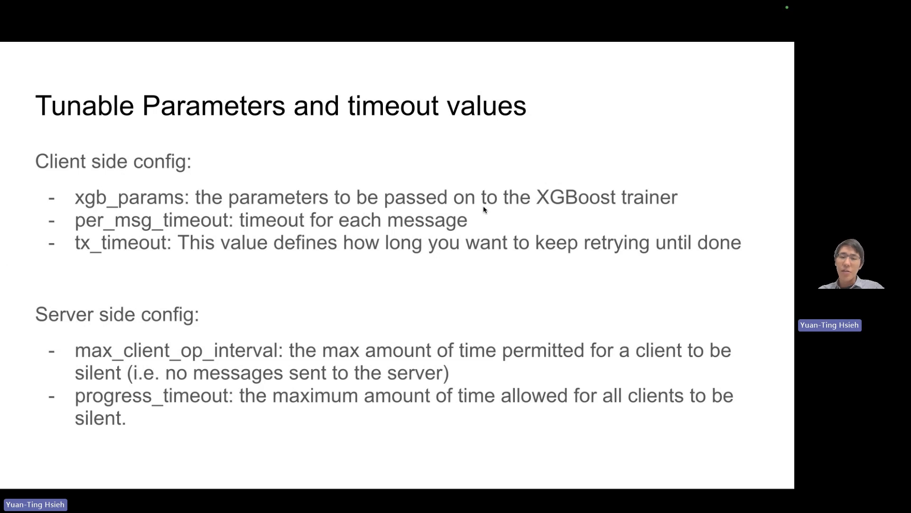
{"action": "mouse_move", "coordinate": [492, 217]}
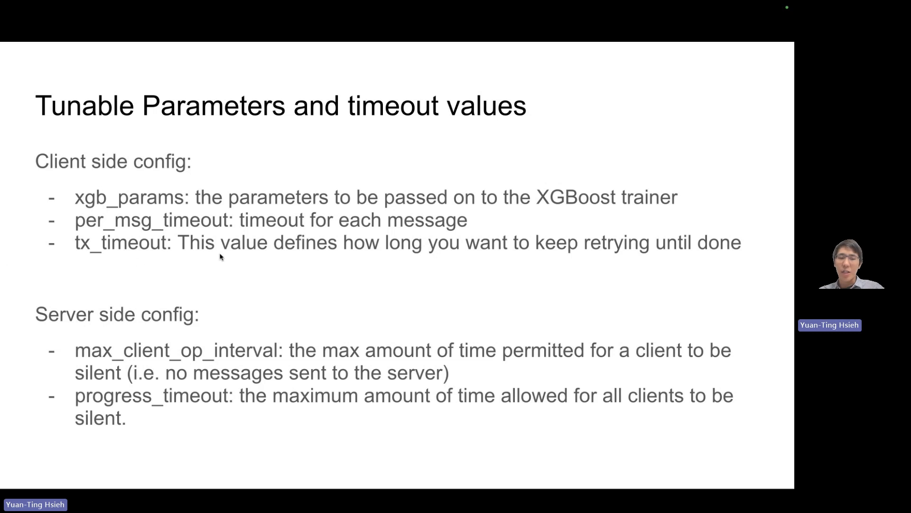
{"action": "mouse_move", "coordinate": [388, 266]}
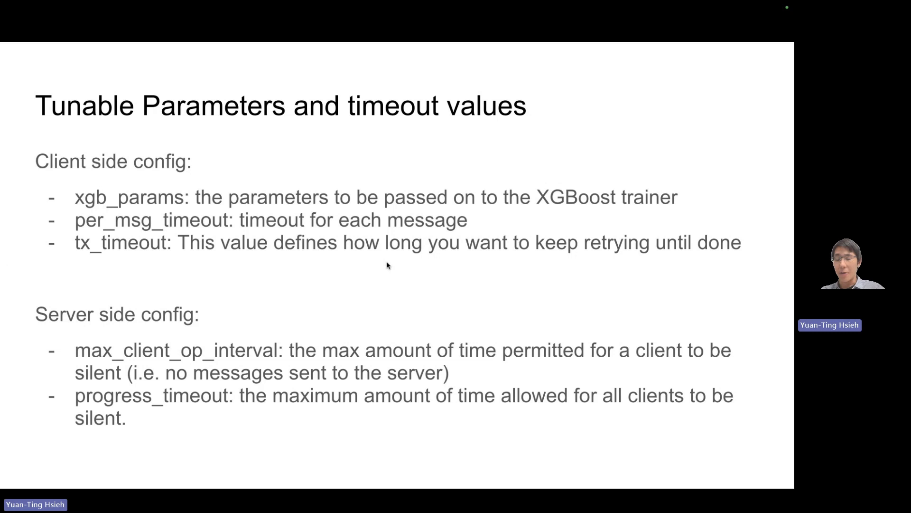
{"action": "mouse_move", "coordinate": [280, 289]}
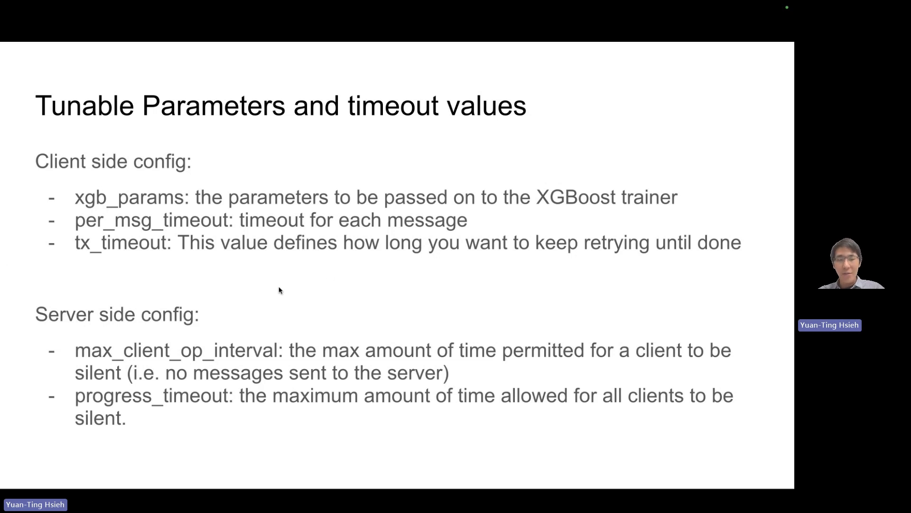
{"action": "mouse_move", "coordinate": [284, 307]}
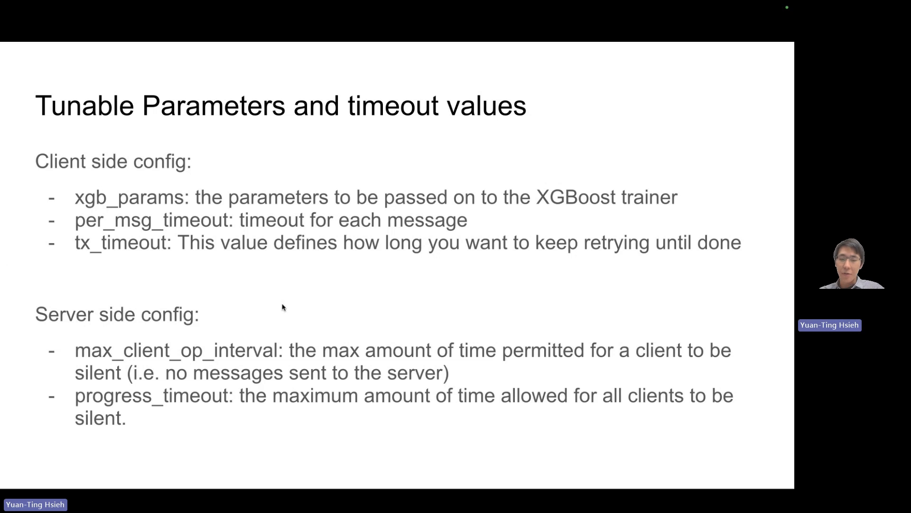
{"action": "mouse_move", "coordinate": [301, 317]}
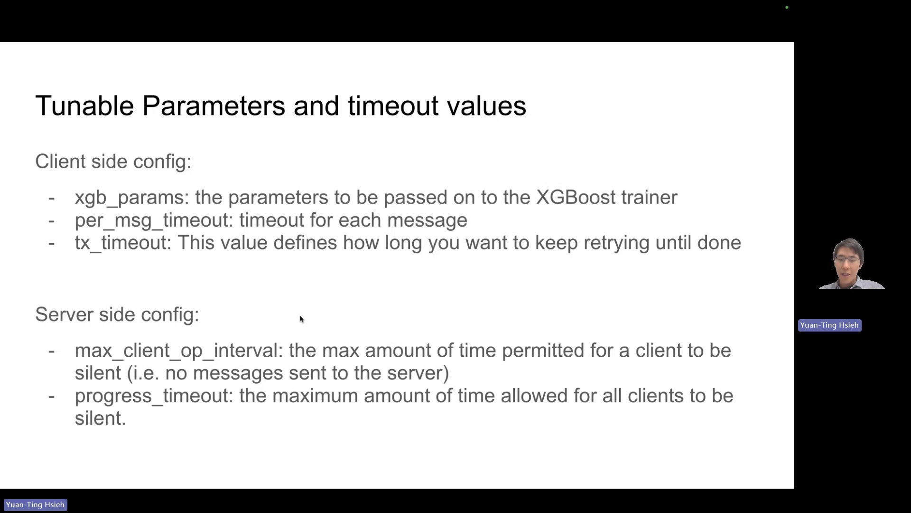
{"action": "mouse_move", "coordinate": [364, 335]}
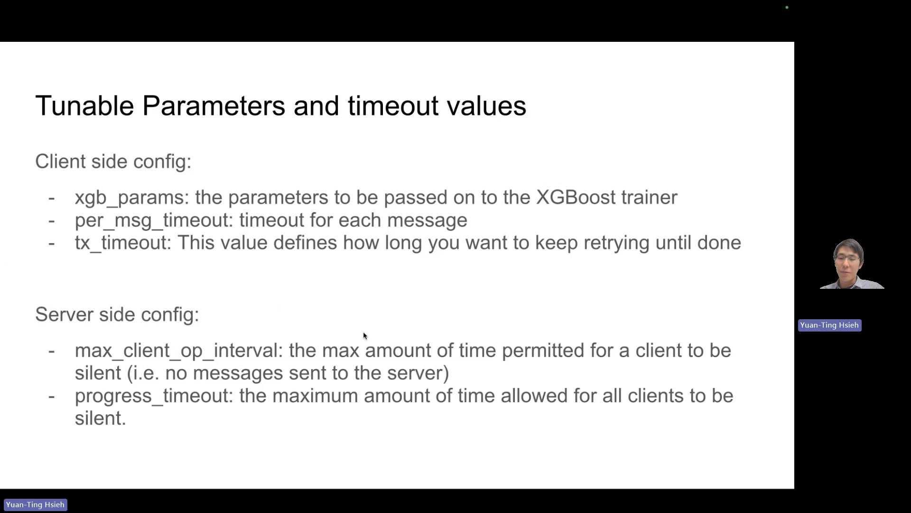
{"action": "mouse_move", "coordinate": [354, 322]}
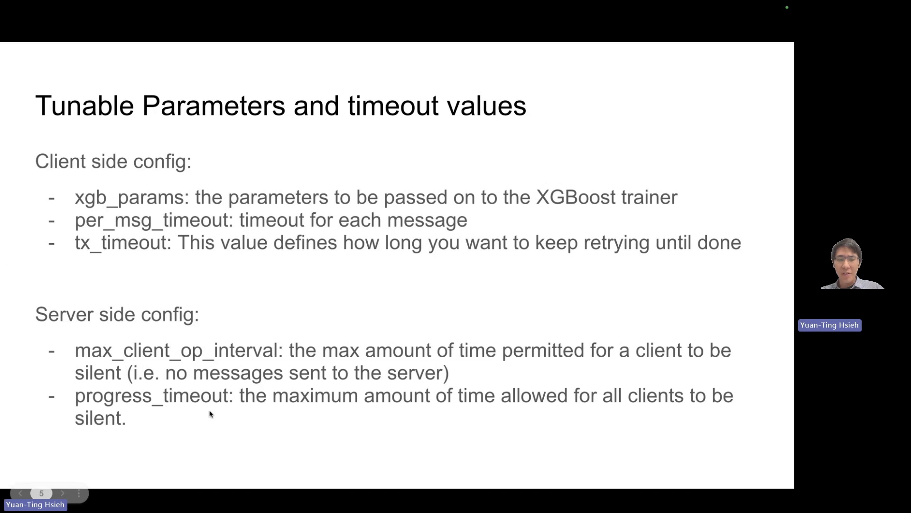
{"action": "mouse_move", "coordinate": [285, 411]}
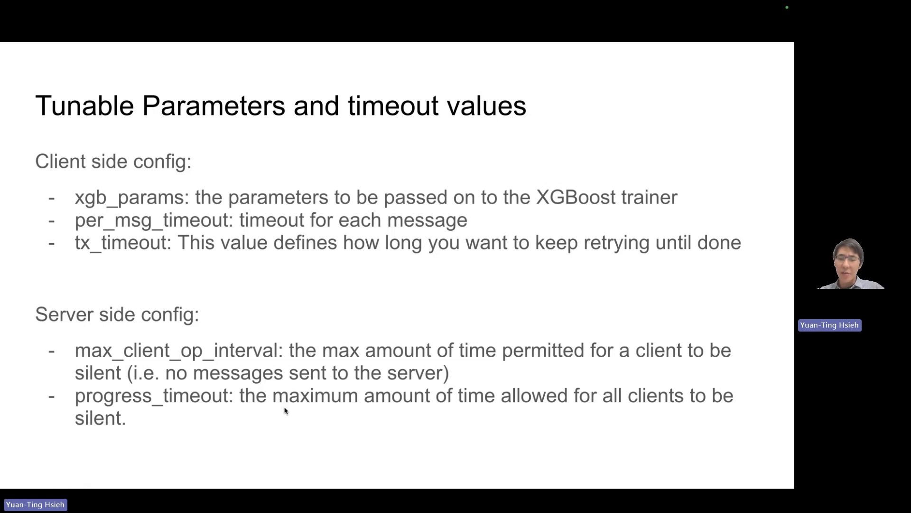
{"action": "mouse_move", "coordinate": [322, 427]}
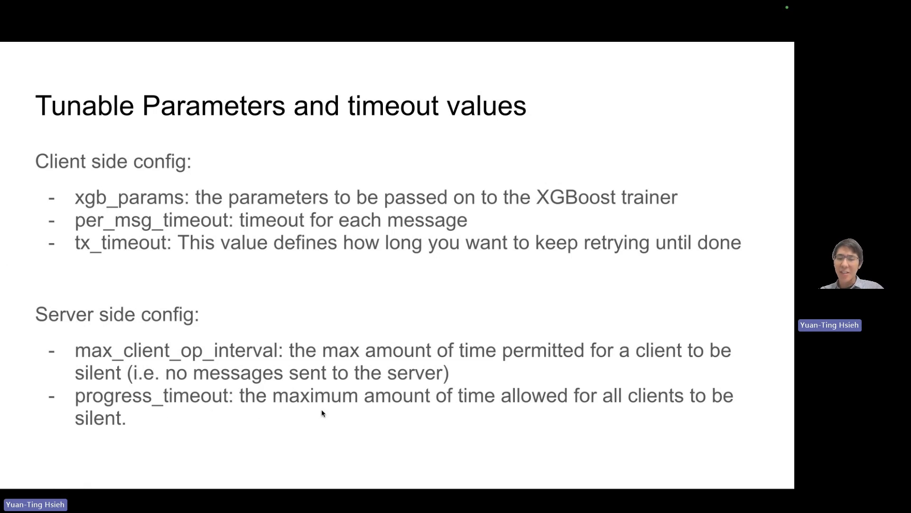
{"action": "mouse_move", "coordinate": [441, 322]}
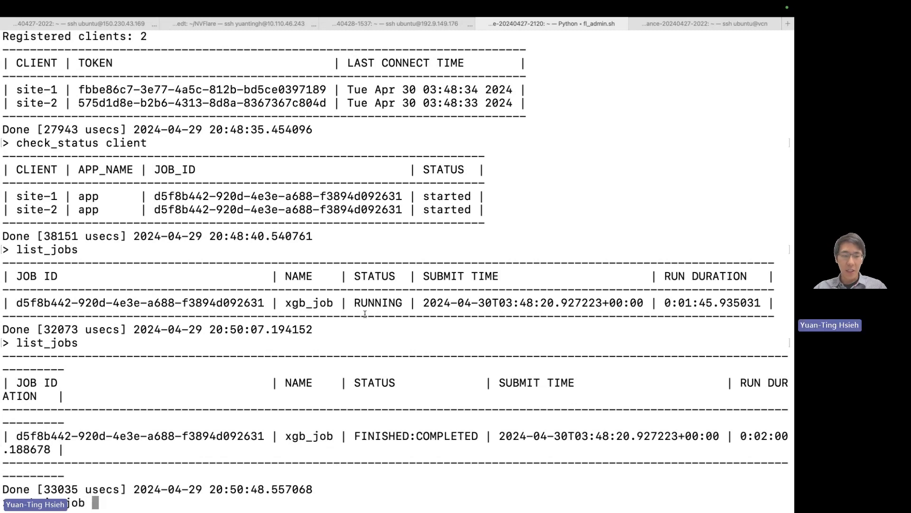
Re-list jobs until xgb_job reports FINISHED:COMPLETED
{"action": "type", "text": "xgb"}
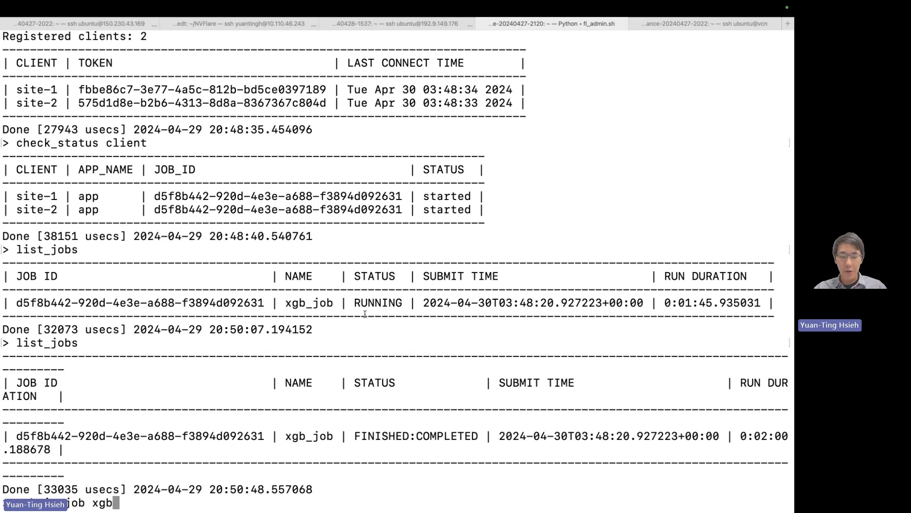
{"action": "type", "text": "_job"}
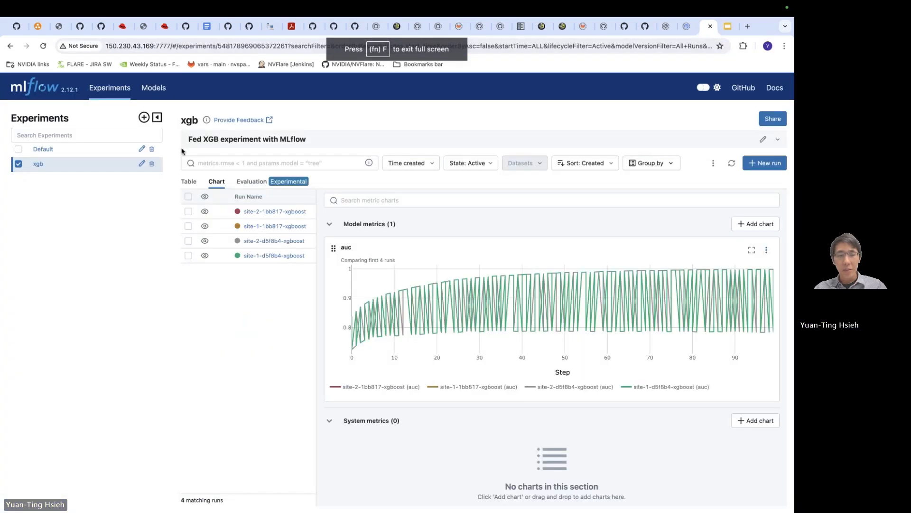
Hide the earlier runs from the auc chart, then unhide one run again
{"action": "left_click", "coordinate": [204, 226]}
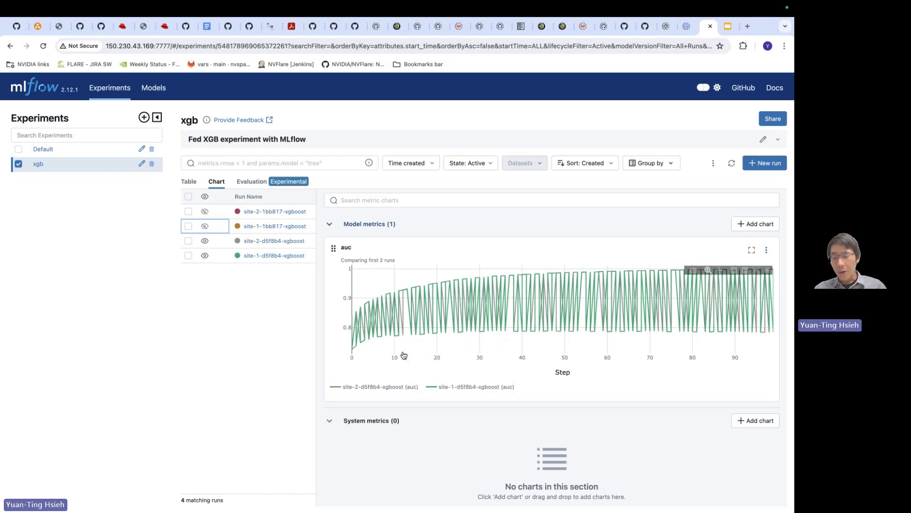
{"action": "mouse_move", "coordinate": [206, 255]}
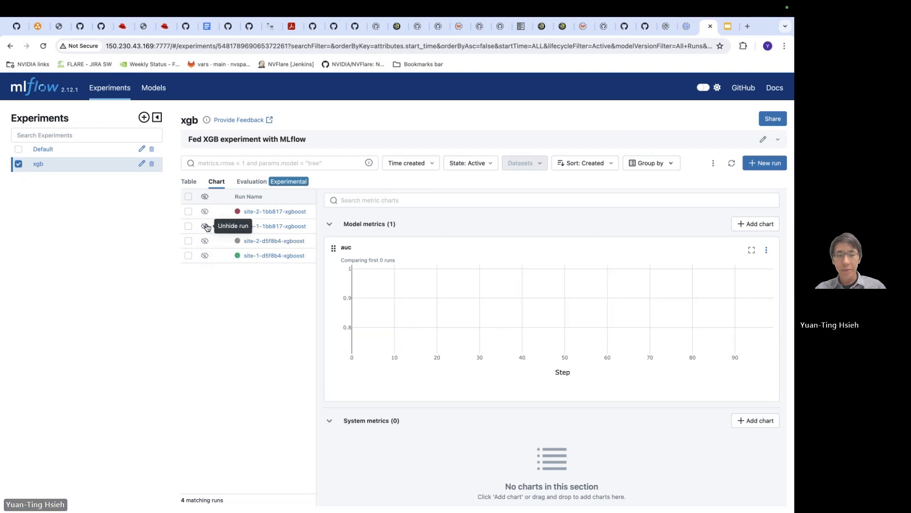
{"action": "left_click", "coordinate": [205, 226]}
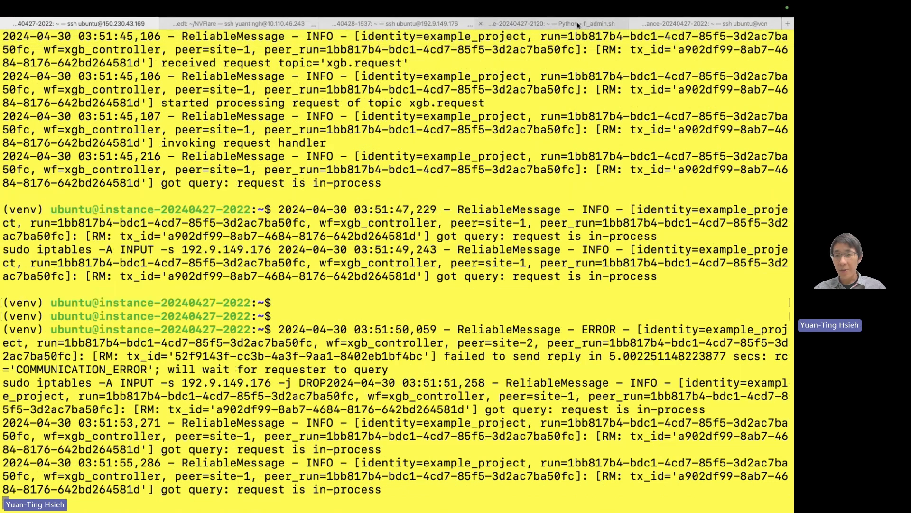
After the iptables DROP rule, run check_status server twice showing site-2's last connect time frozen
{"action": "left_click", "coordinate": [578, 22]}
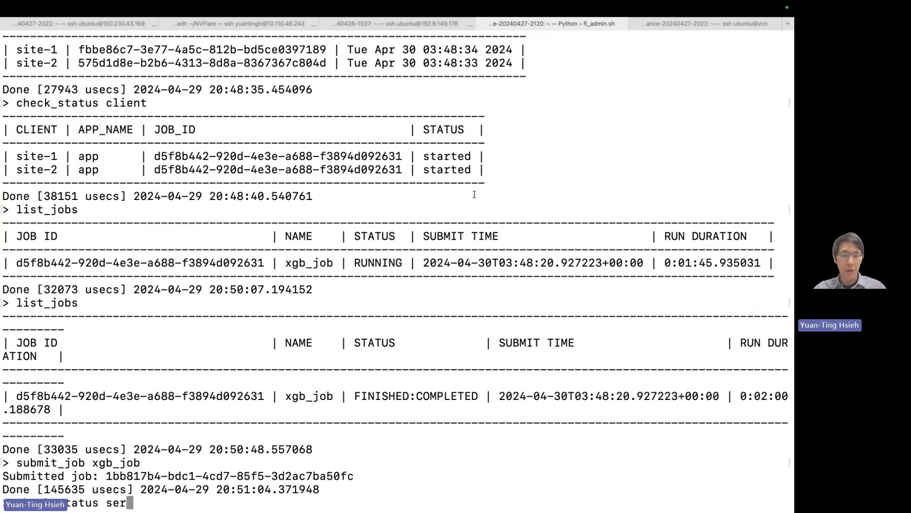
{"action": "key", "text": "Enter"}
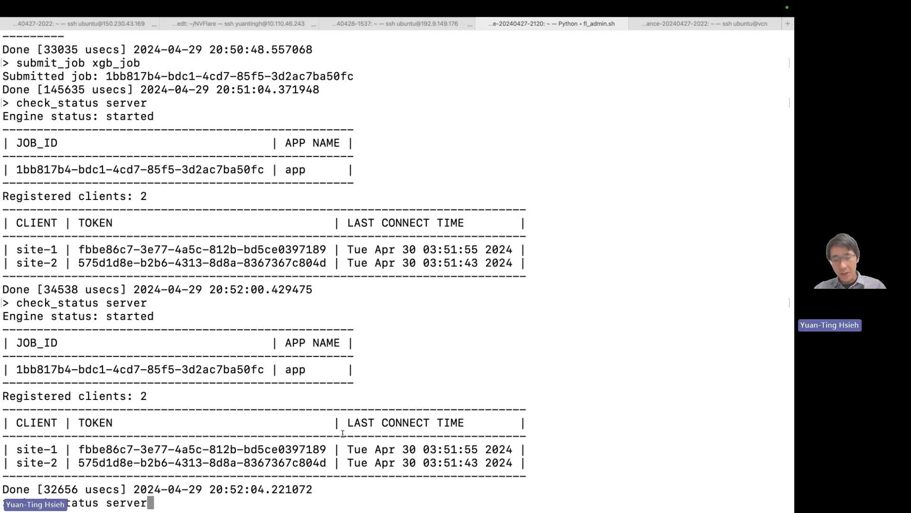
{"action": "key", "text": "Enter"}
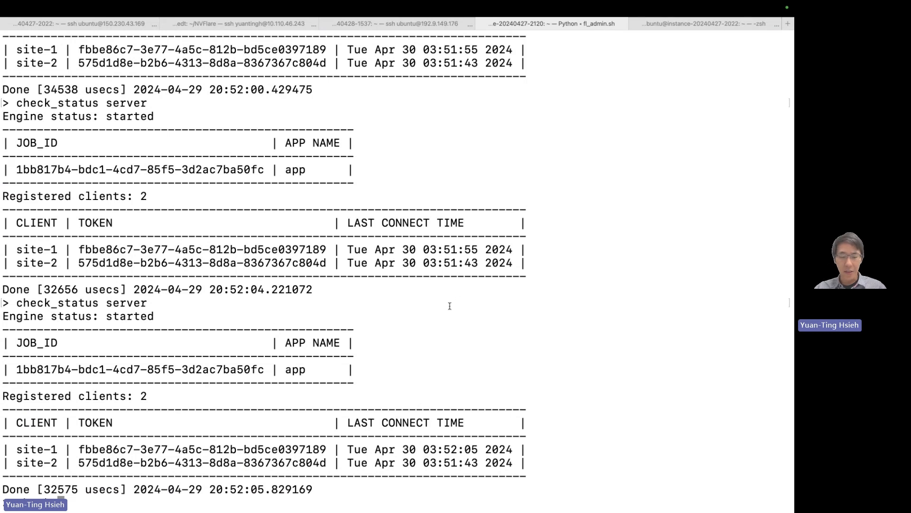
{"action": "type", "text": "status"}
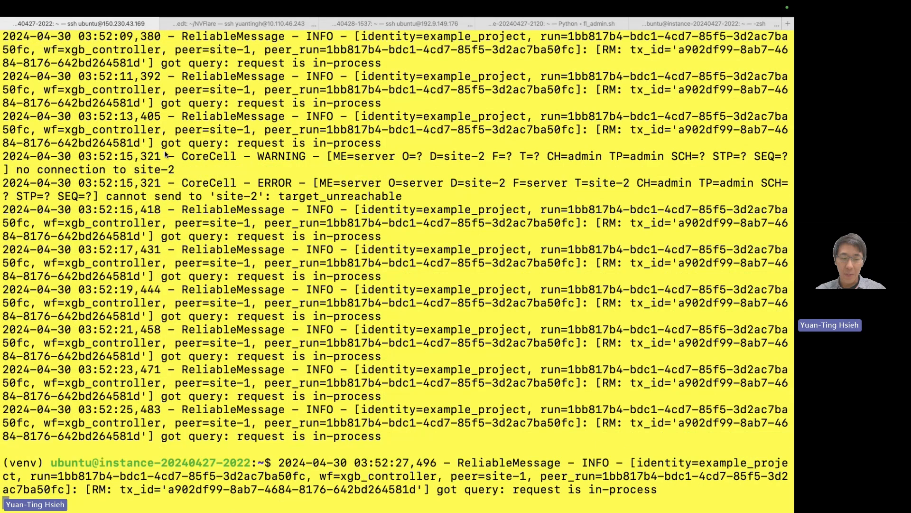
Flush iptables with sudo iptables -F and recheck server status until site-2 reconnects
{"action": "type", "text": "bles -F"}
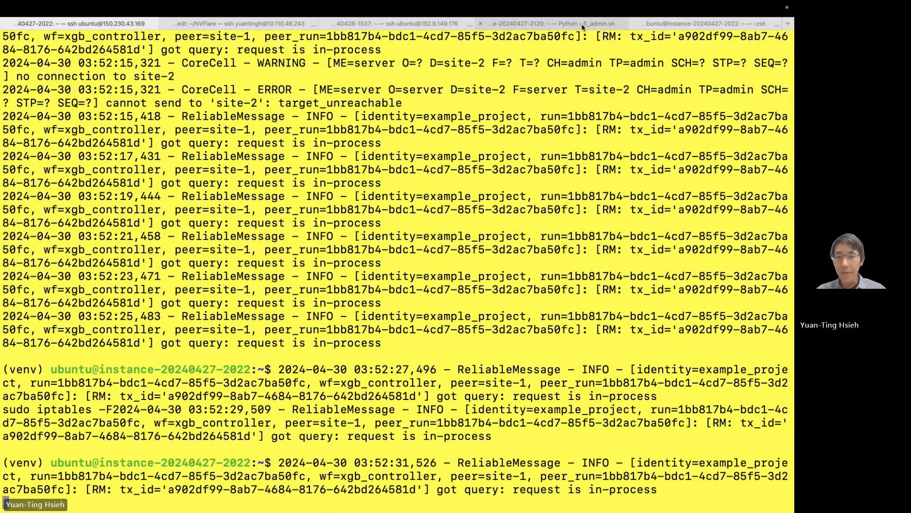
{"action": "left_click", "coordinate": [554, 22]}
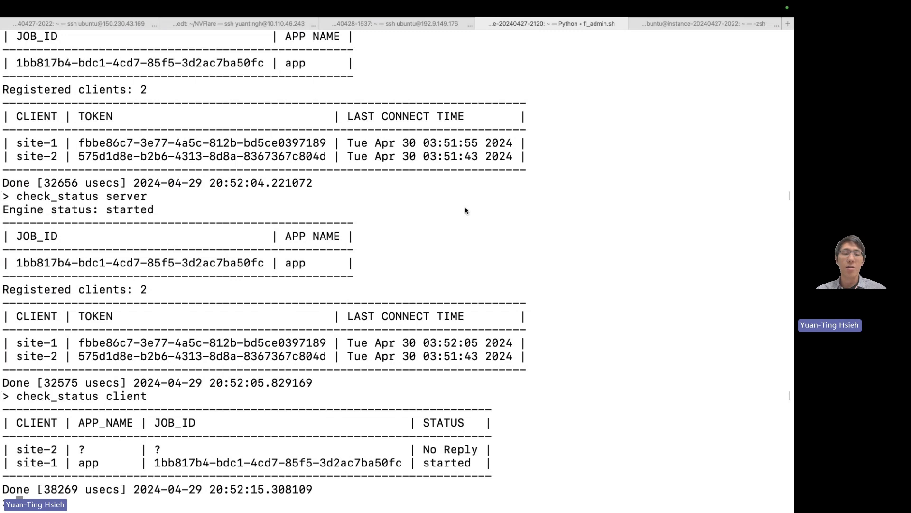
{"action": "mouse_move", "coordinate": [108, 204]}
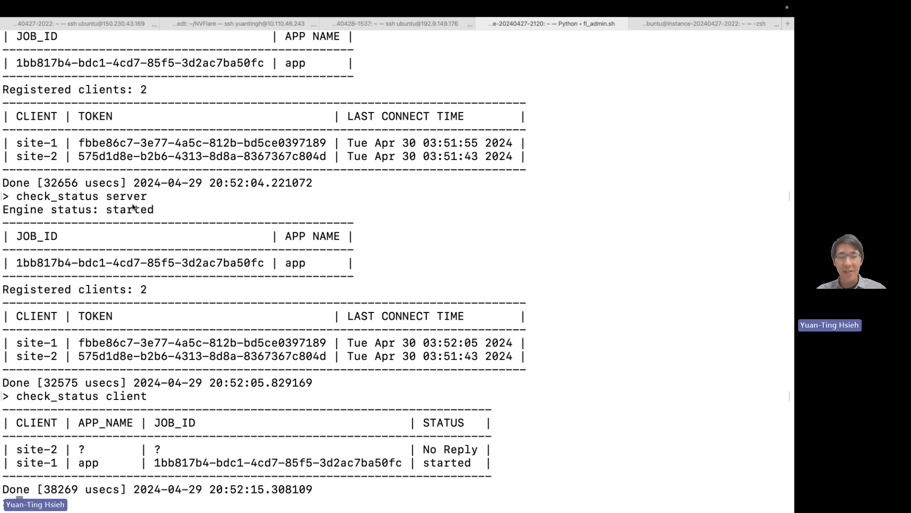
{"action": "mouse_move", "coordinate": [435, 351]}
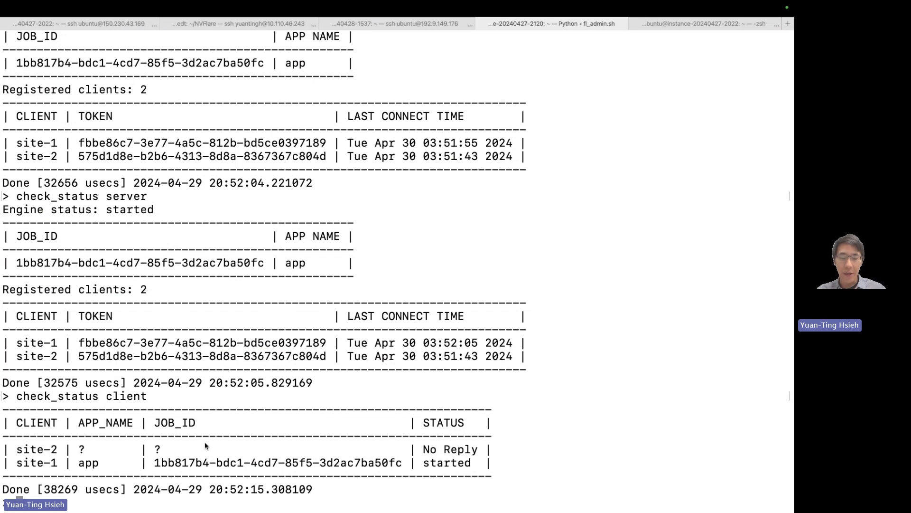
{"action": "mouse_move", "coordinate": [314, 420]}
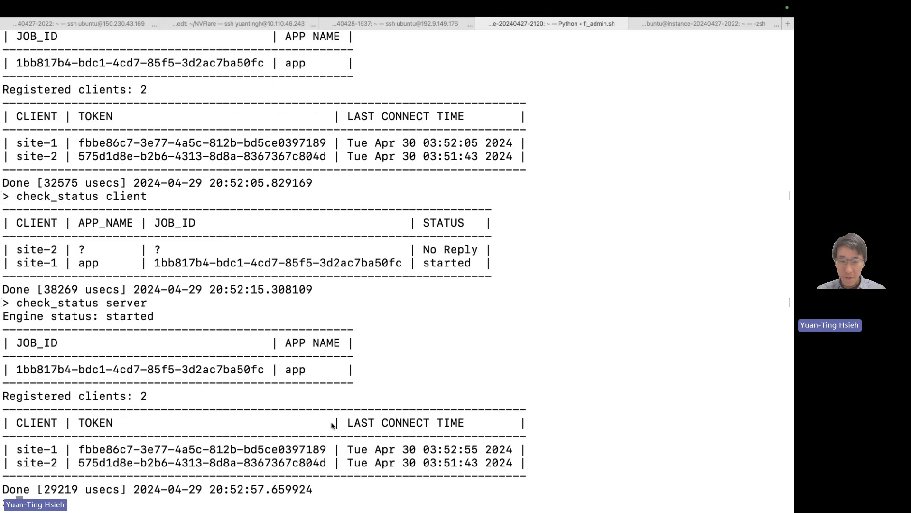
{"action": "mouse_move", "coordinate": [440, 393]}
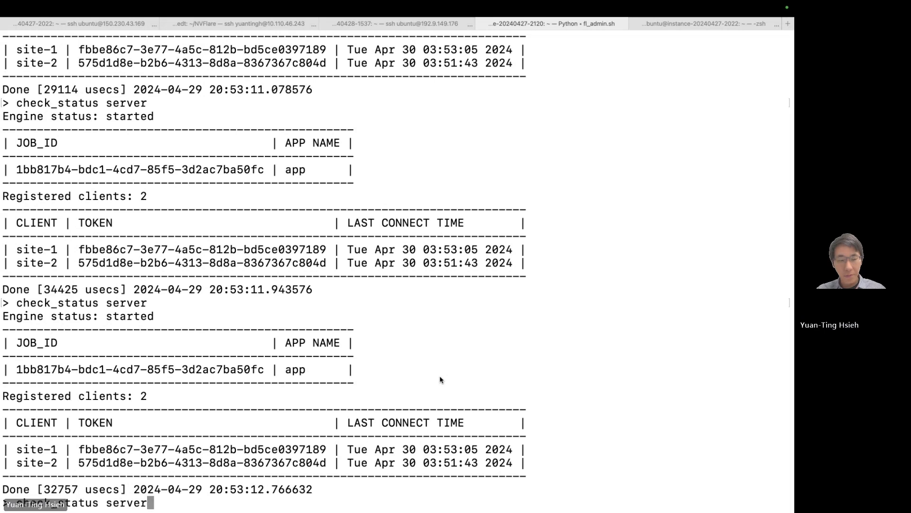
{"action": "key", "text": "Enter"}
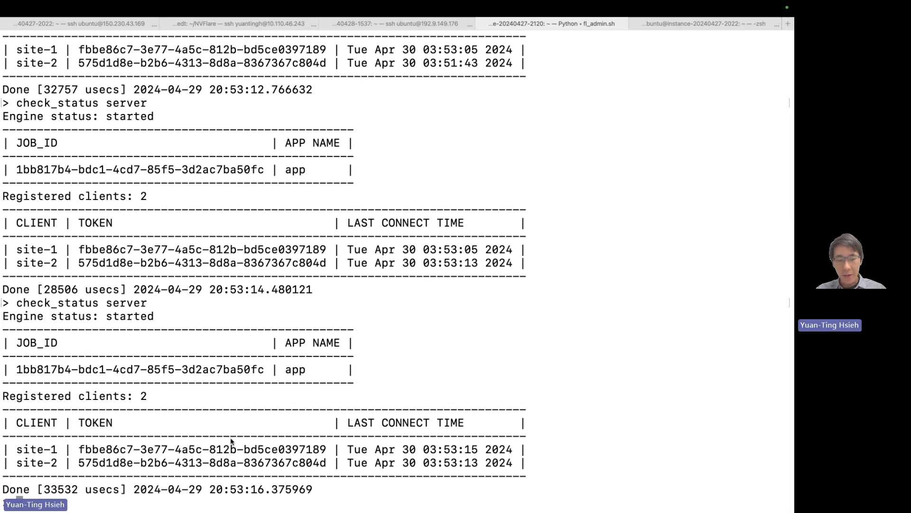
{"action": "mouse_move", "coordinate": [489, 441]}
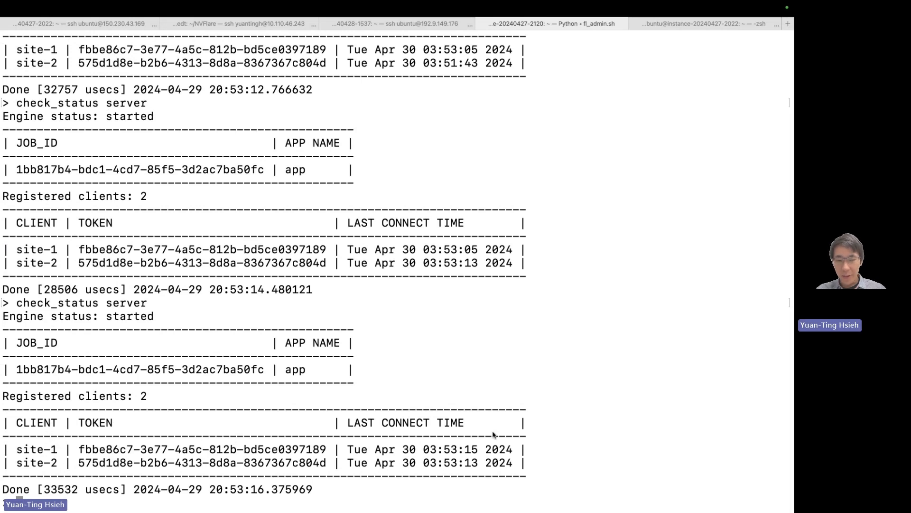
{"action": "mouse_move", "coordinate": [349, 476]}
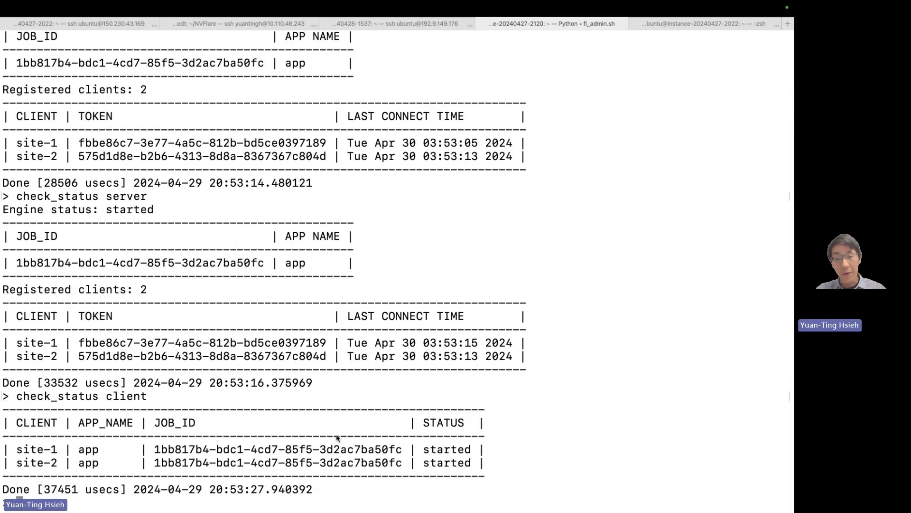
{"action": "mouse_move", "coordinate": [378, 400]}
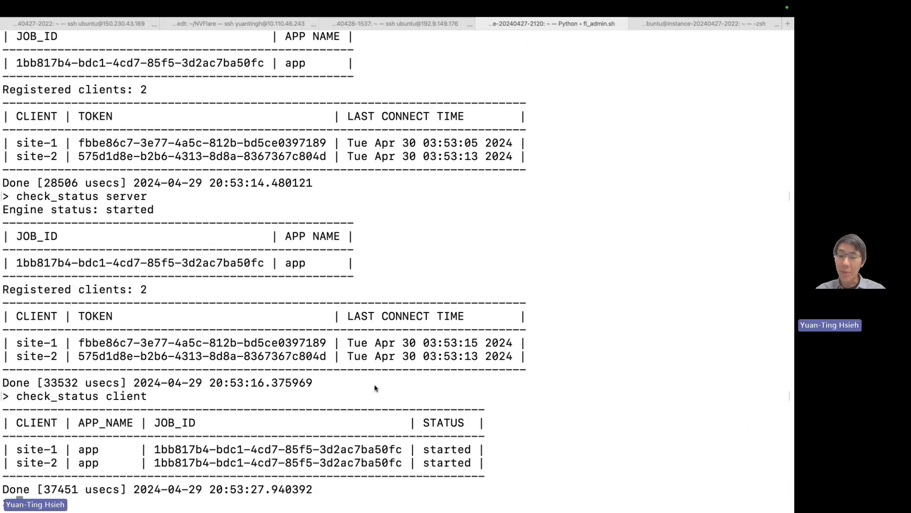
{"action": "mouse_move", "coordinate": [465, 246]}
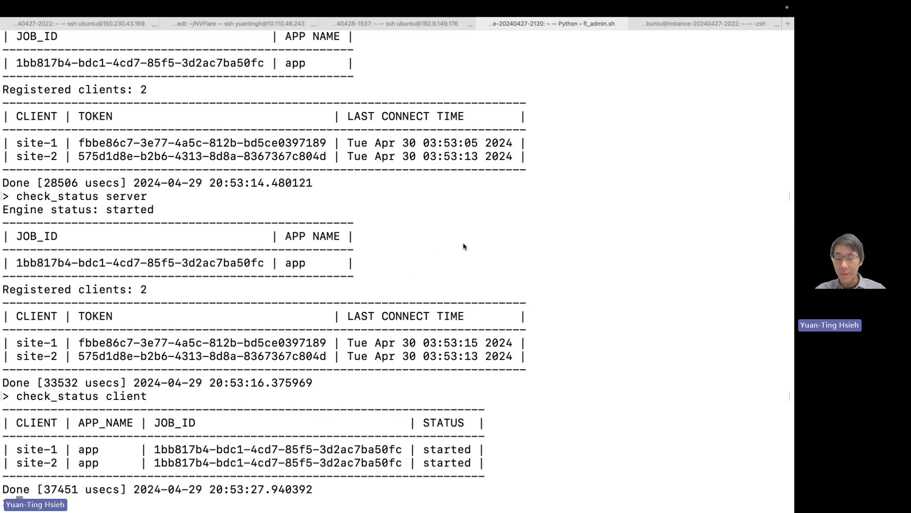
{"action": "mouse_move", "coordinate": [435, 249]}
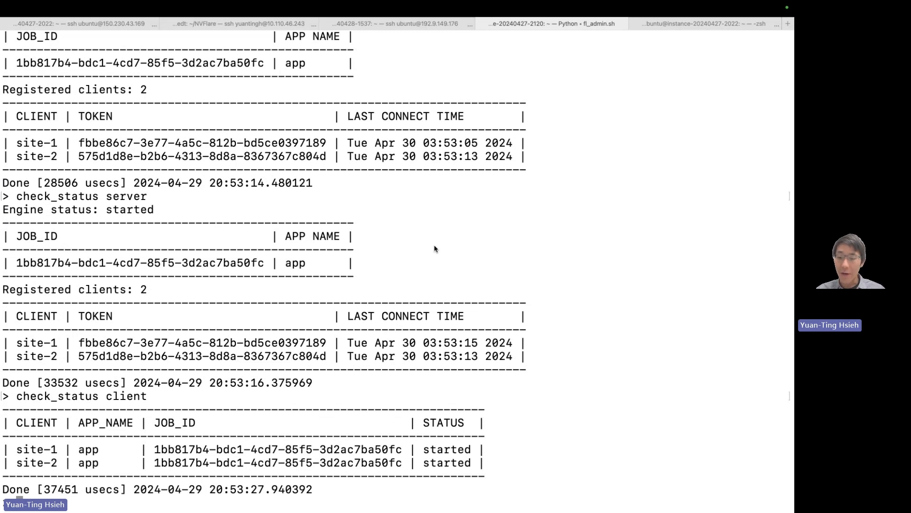
Switch to Chrome, check the MLflow xgb AUC chart for both sites, then bring up the Federated XGBoost slides
{"action": "key", "text": "Cmd+Tab"}
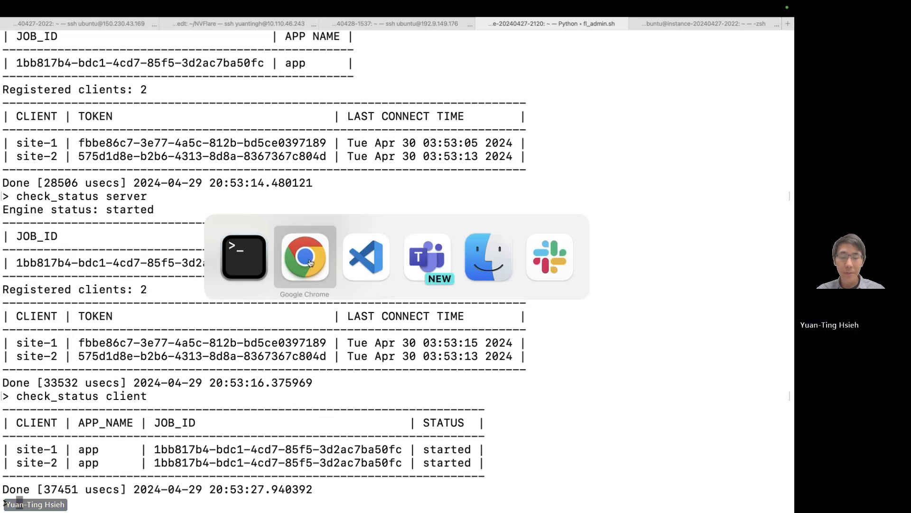
{"action": "left_click", "coordinate": [304, 260]}
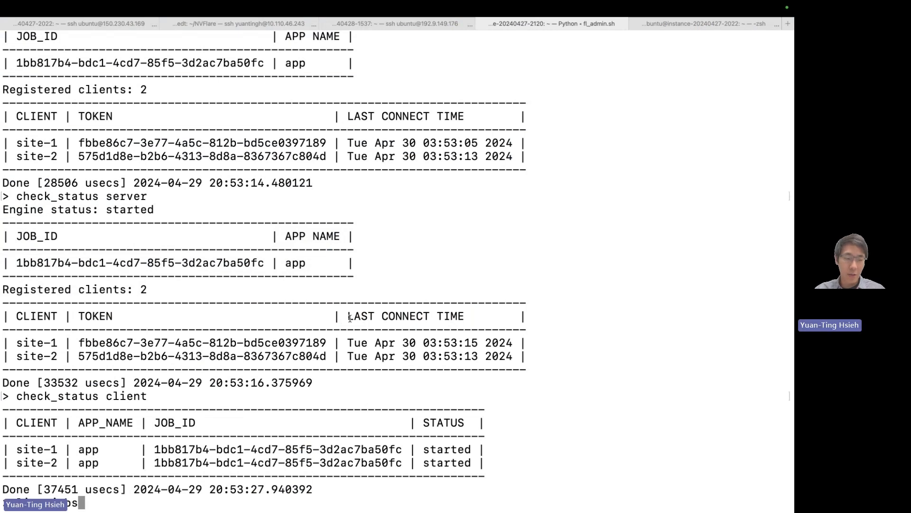
{"action": "type", "text": "list_jobs"}
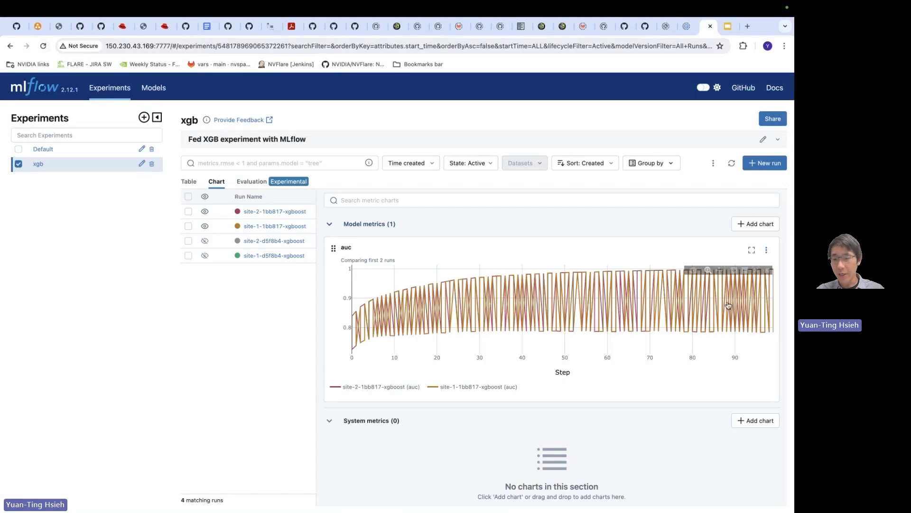
{"action": "mouse_move", "coordinate": [731, 26]}
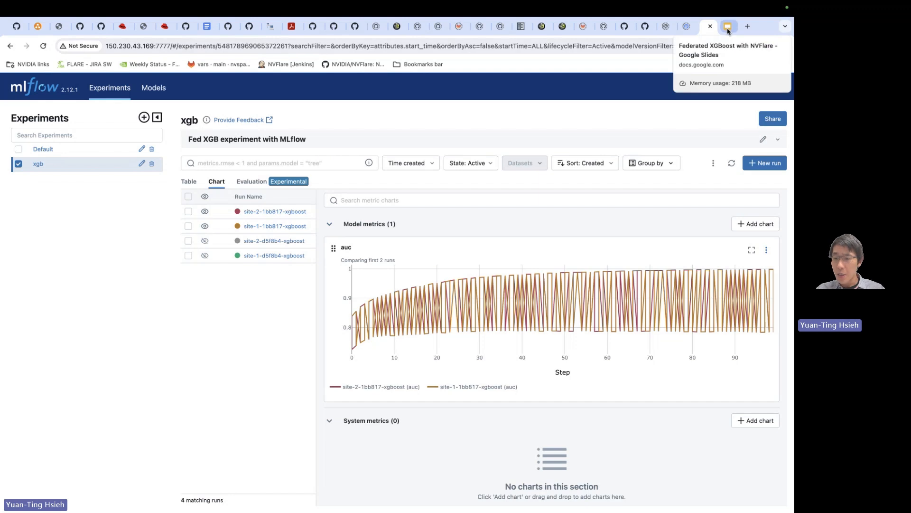
{"action": "left_click", "coordinate": [730, 25]}
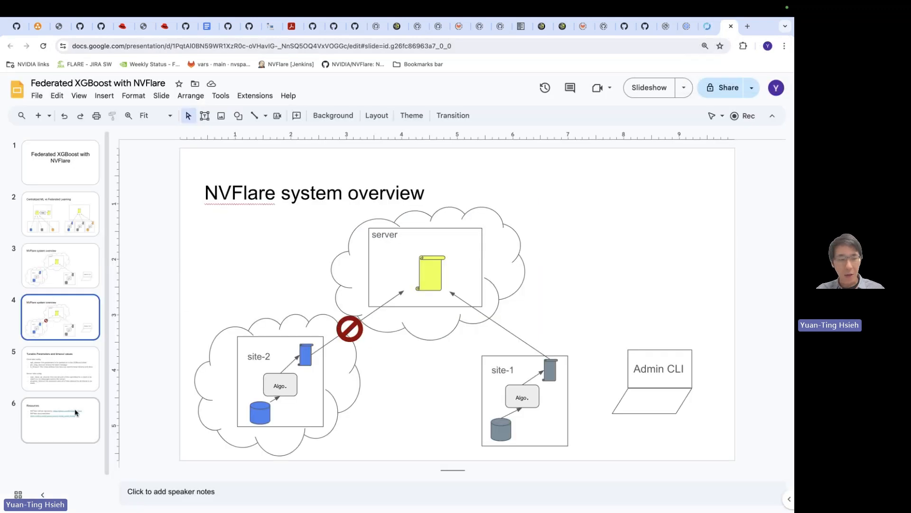
Show the closing Resources slide listing the NVFlare GitHub repository and documentation links
{"action": "left_click", "coordinate": [61, 421]}
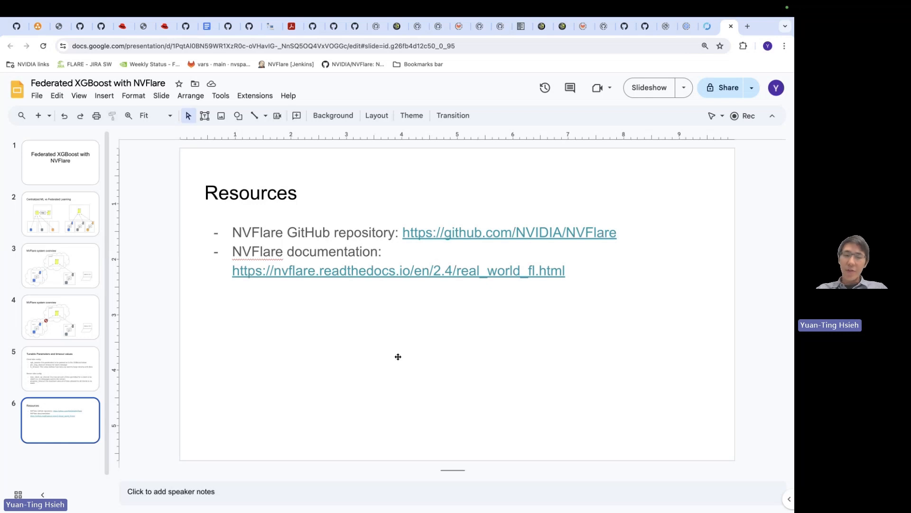
{"action": "mouse_move", "coordinate": [435, 374]}
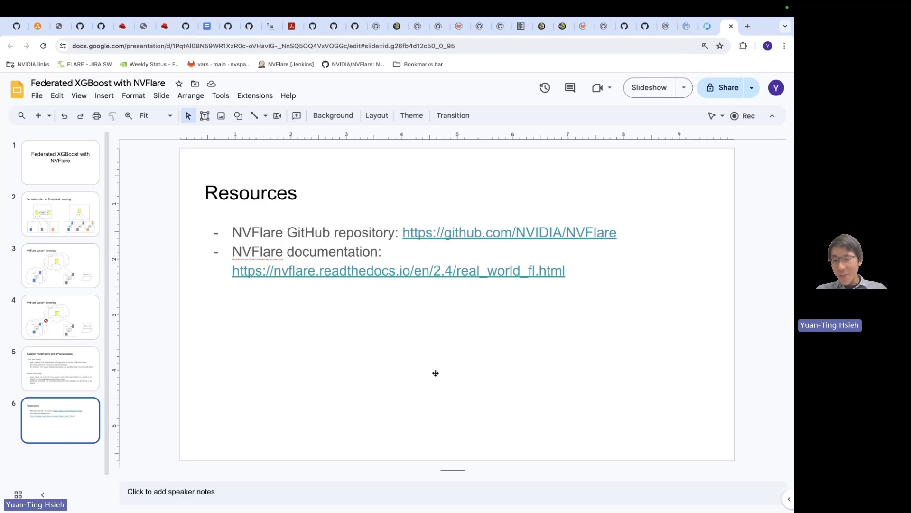